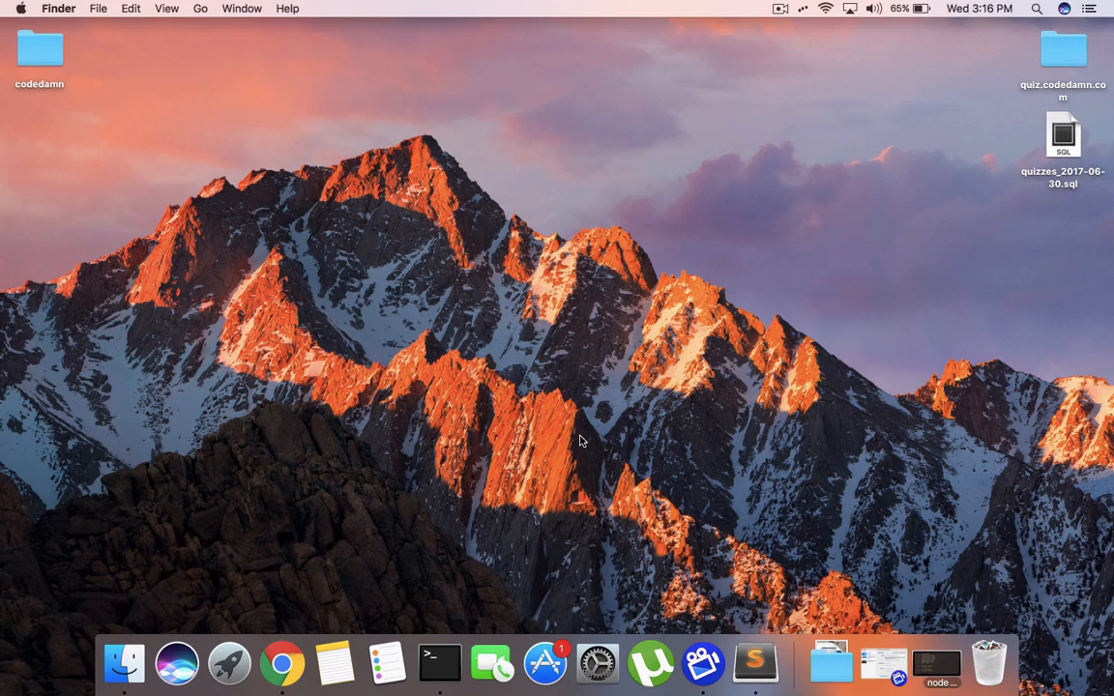
pyautogui.moveTo(545, 444)
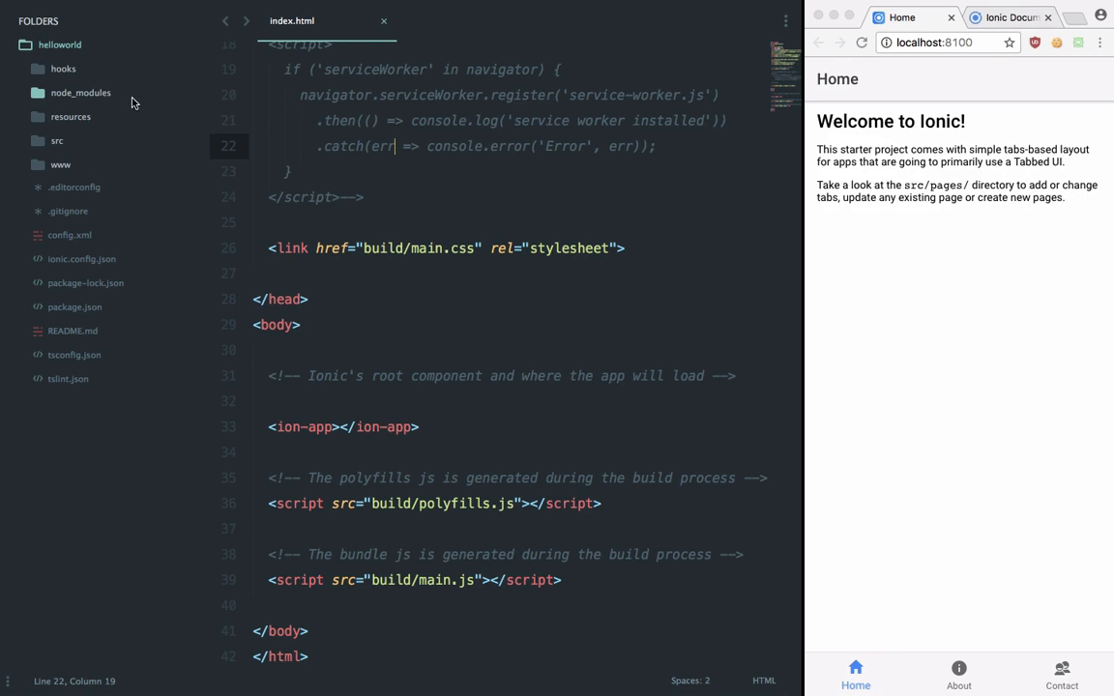
pyautogui.moveTo(124, 172)
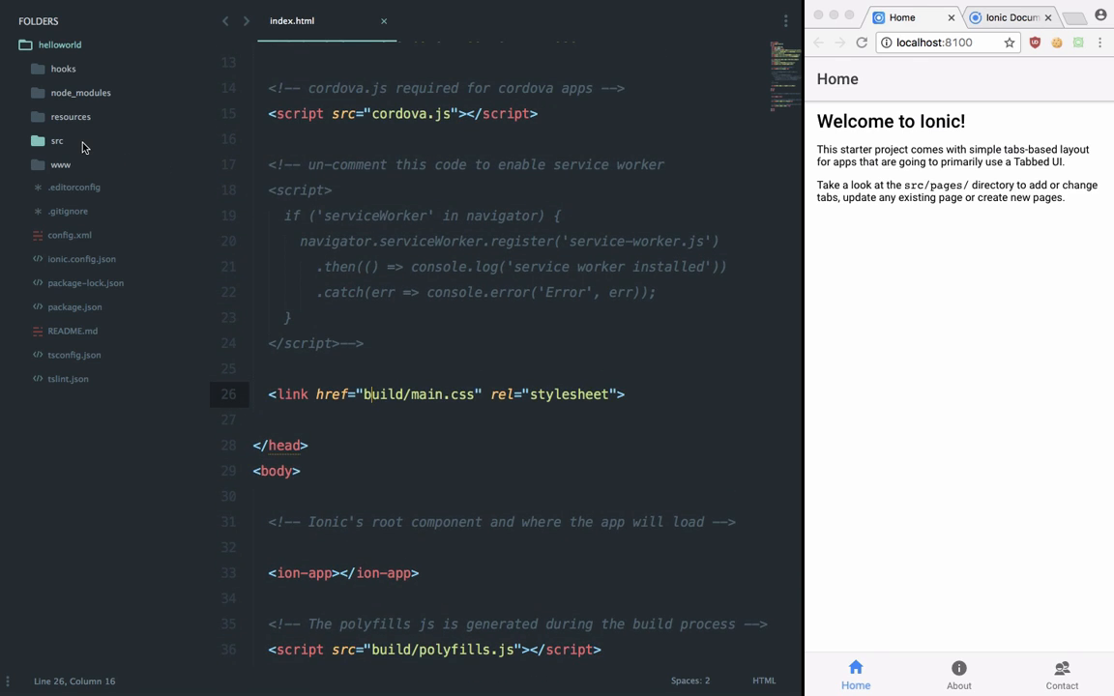
# Step: Expand src and its app subfolder in the sidebar while reading index.html down to the ion-app root line
pyautogui.click(56, 139)
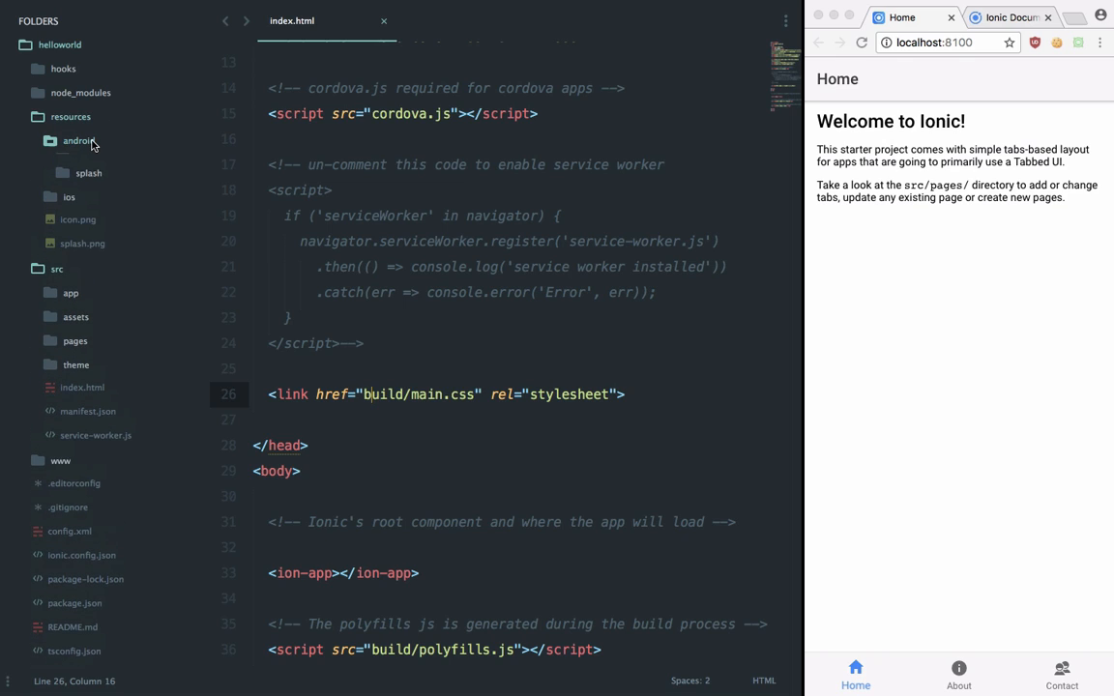
pyautogui.click(70, 116)
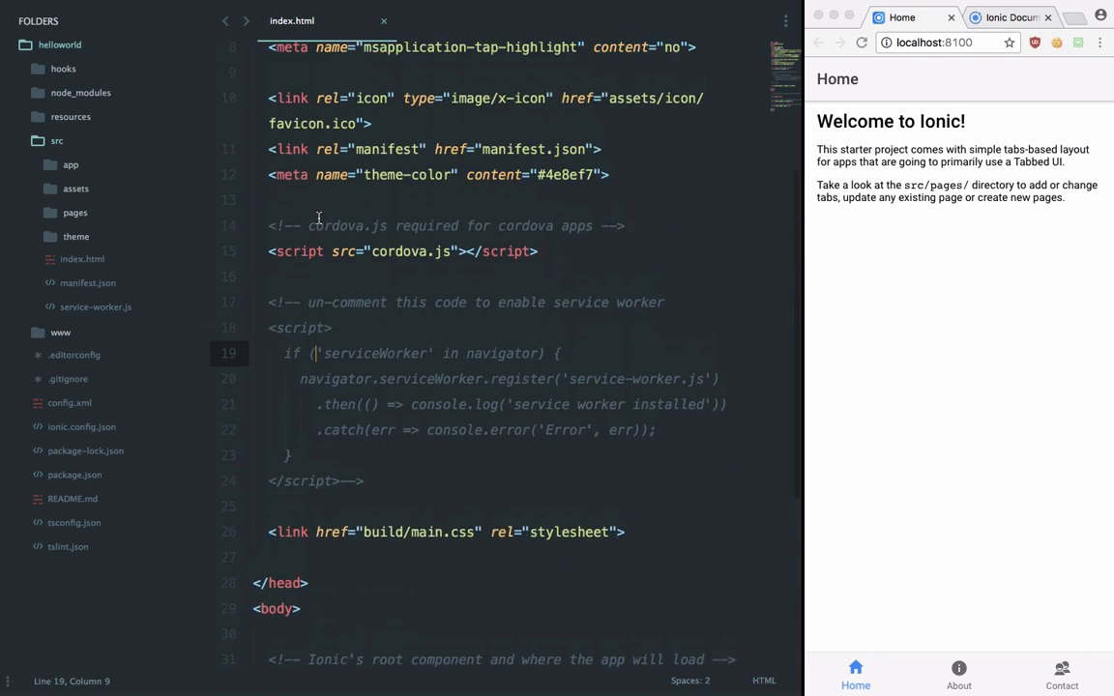
pyautogui.scroll(-3)
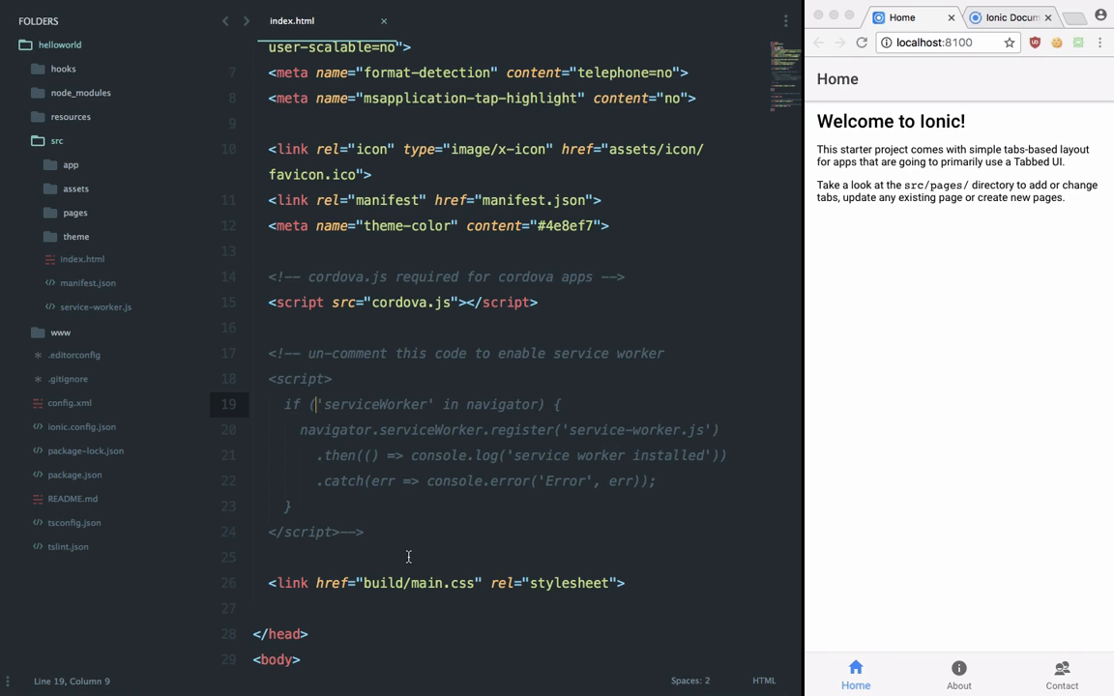
pyautogui.moveTo(364, 389)
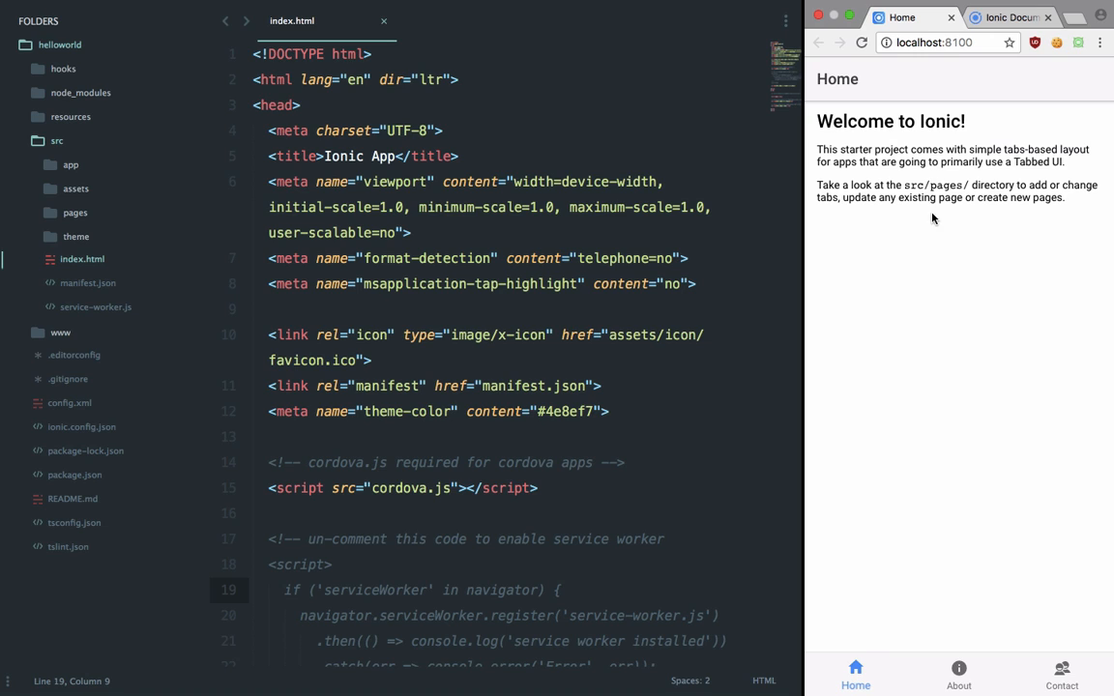
pyautogui.scroll(-3)
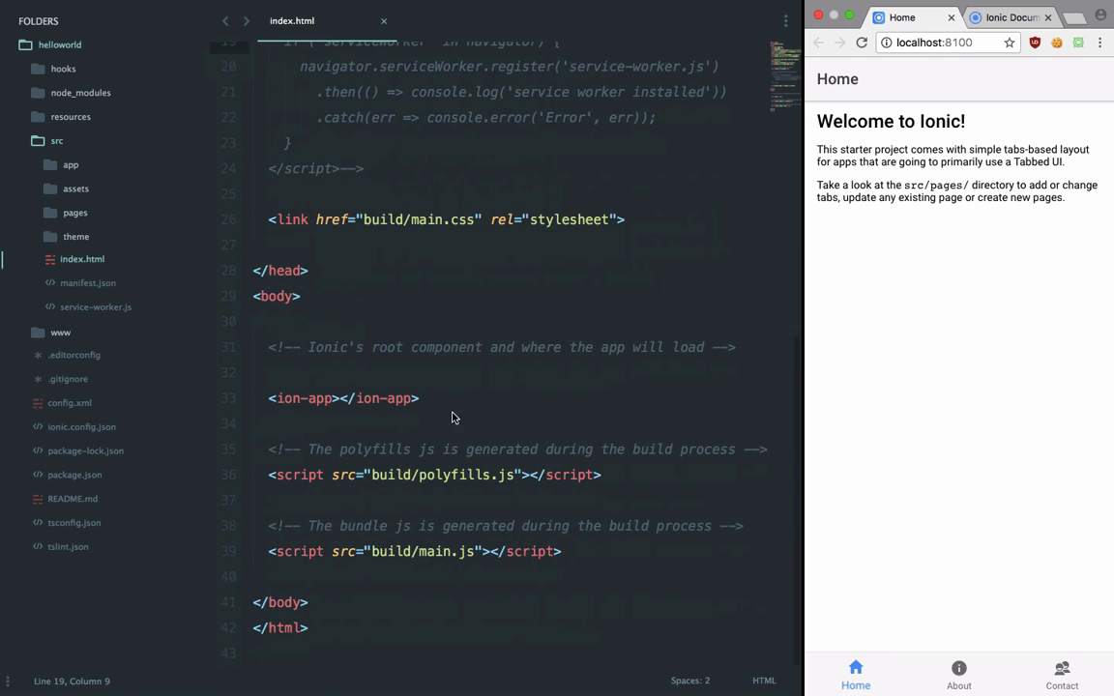
pyautogui.click(387, 398)
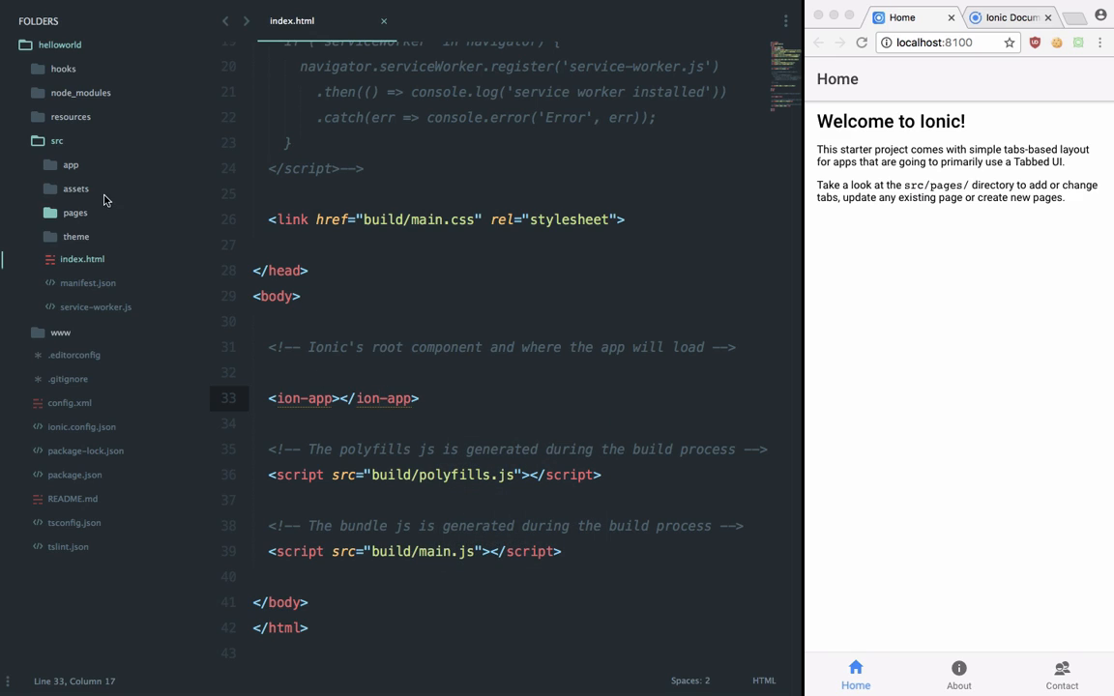
pyautogui.click(70, 165)
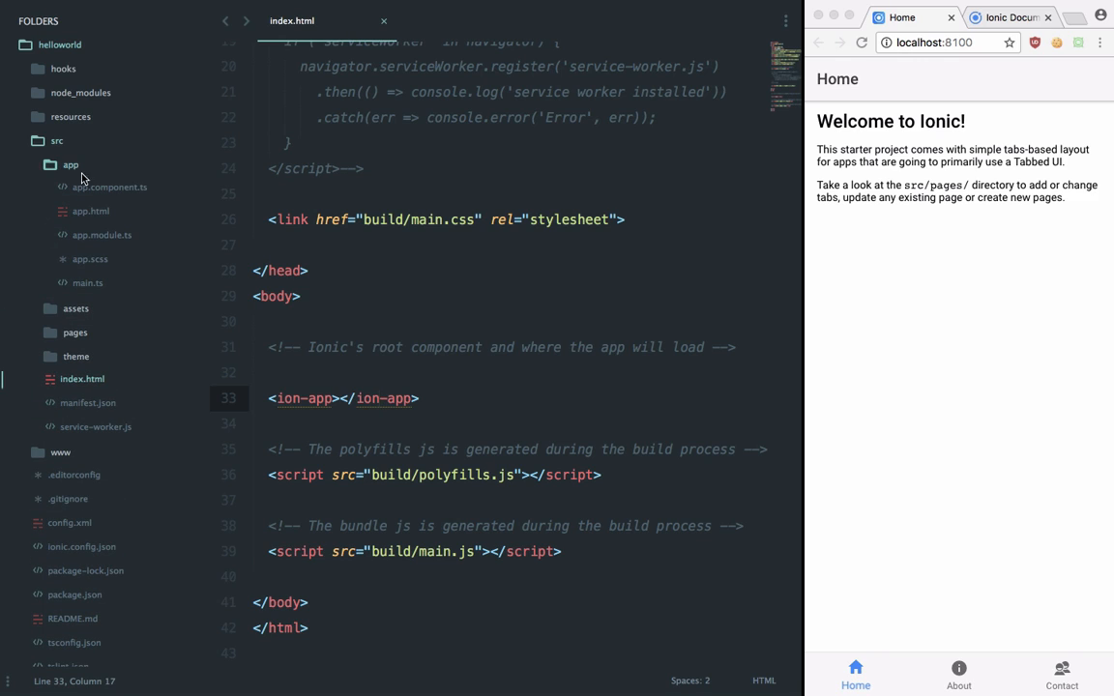
# Step: Show app.module.ts from the app folder and read down to its NgModule declarations
pyautogui.click(100, 236)
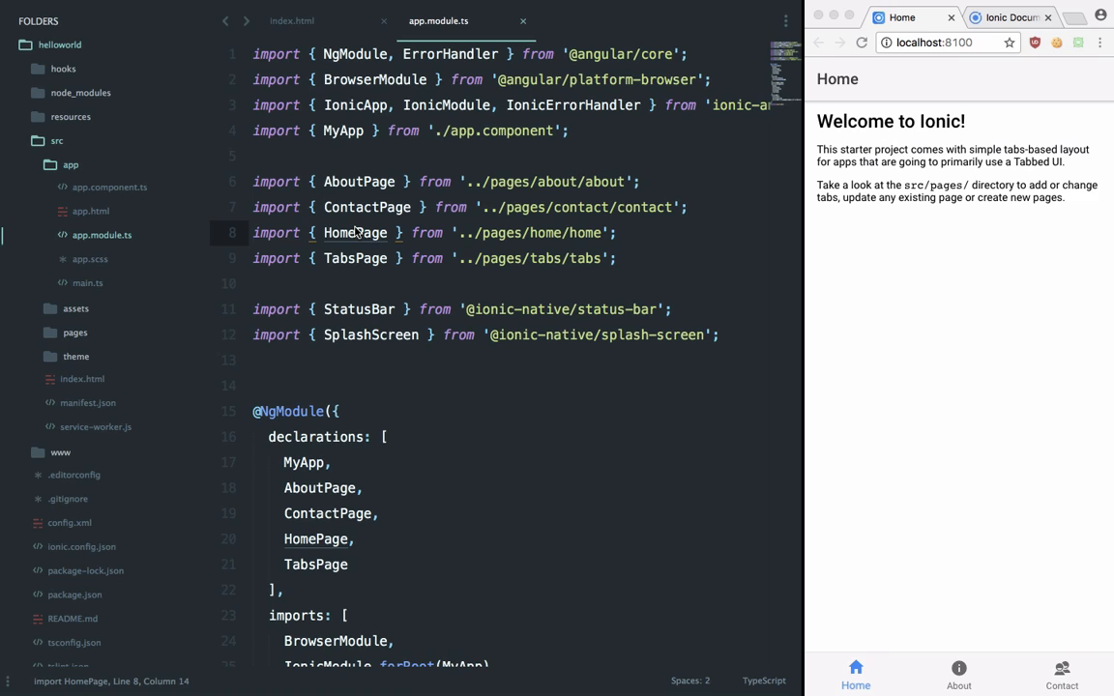
pyautogui.scroll(-3)
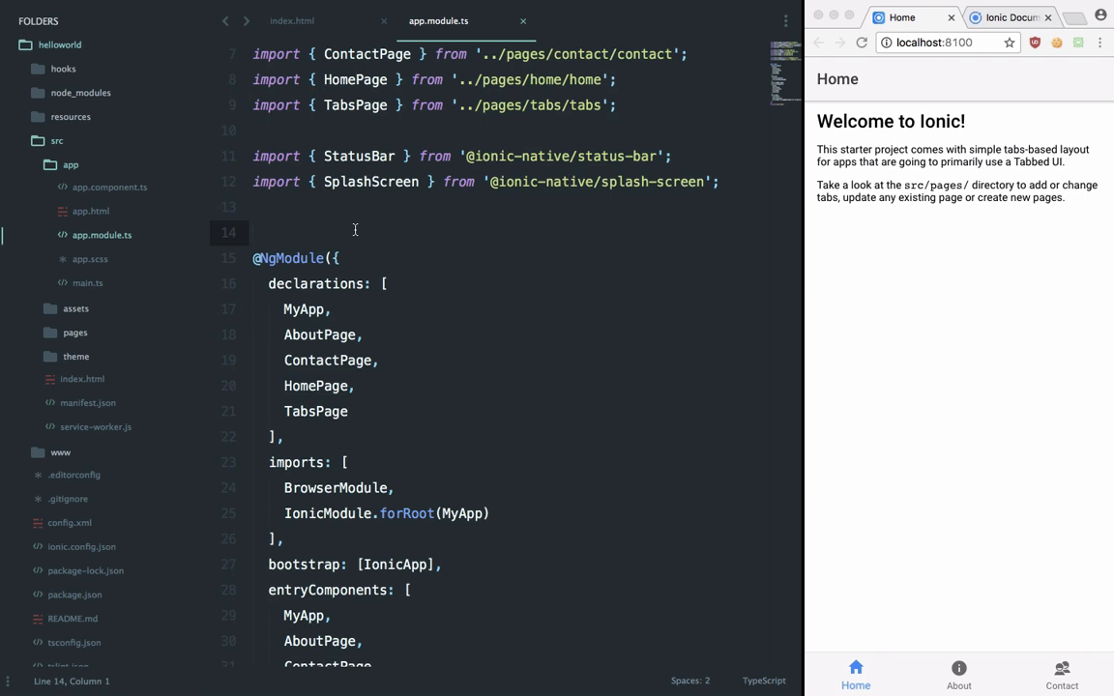
pyautogui.scroll(-3)
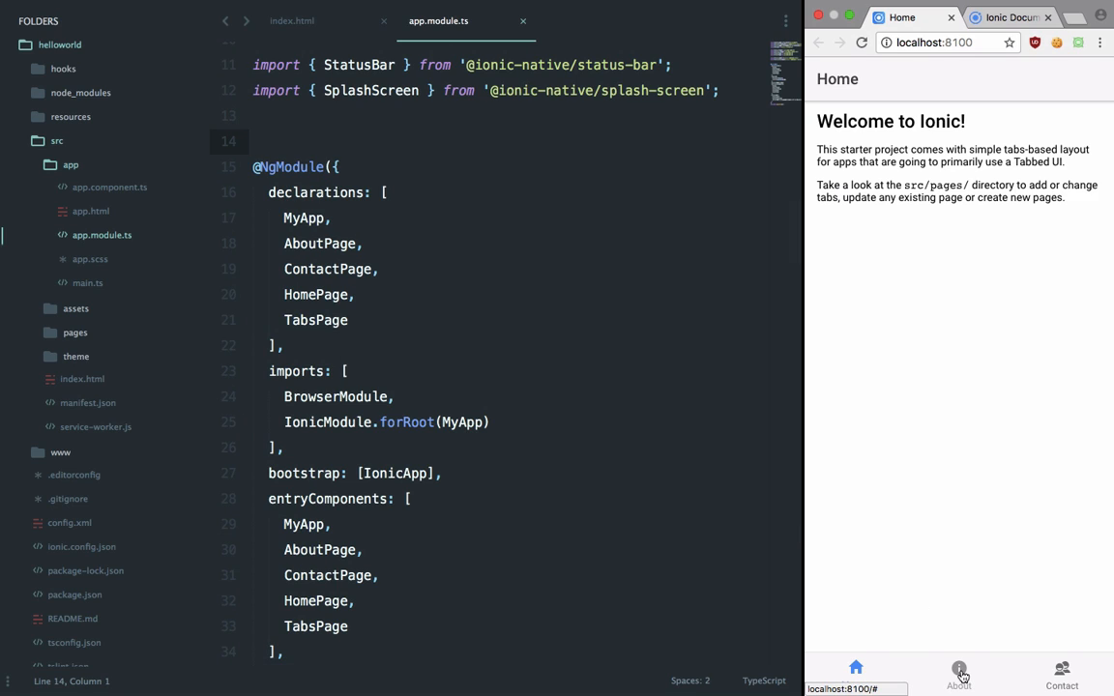
pyautogui.click(1062, 673)
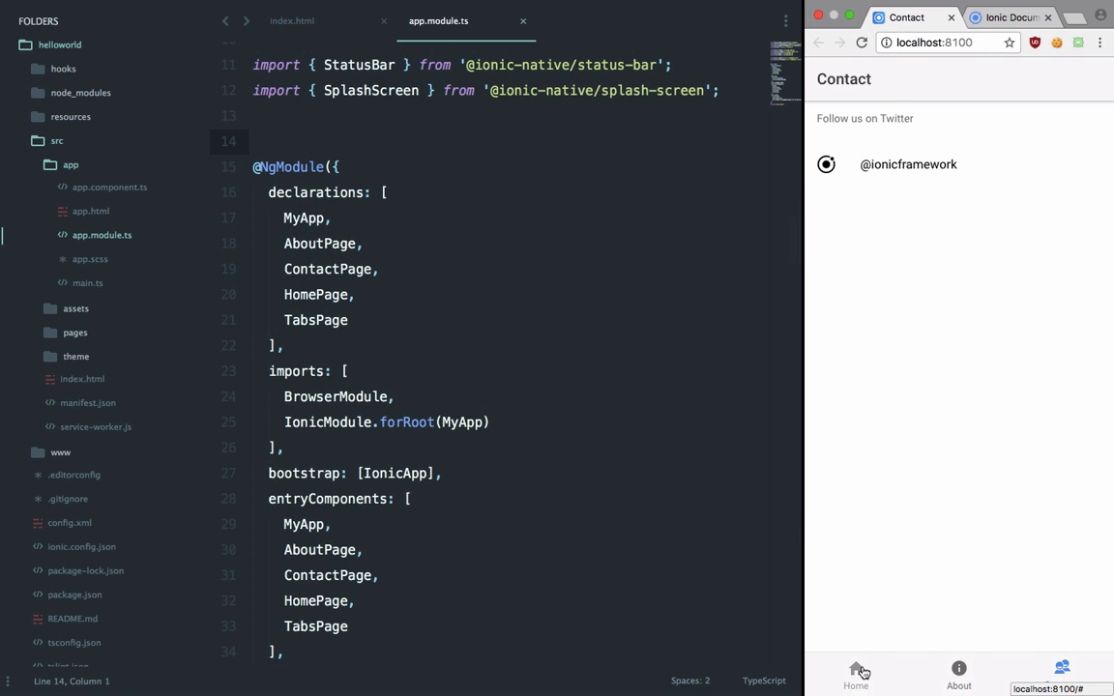
pyautogui.click(854, 673)
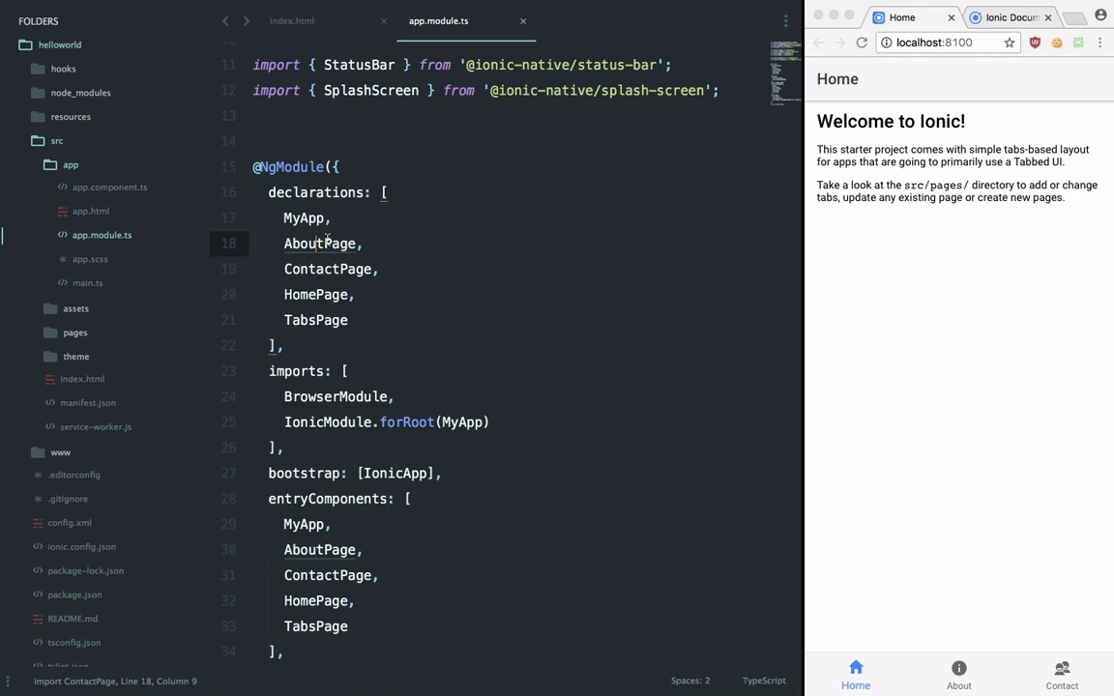
pyautogui.moveTo(325, 336)
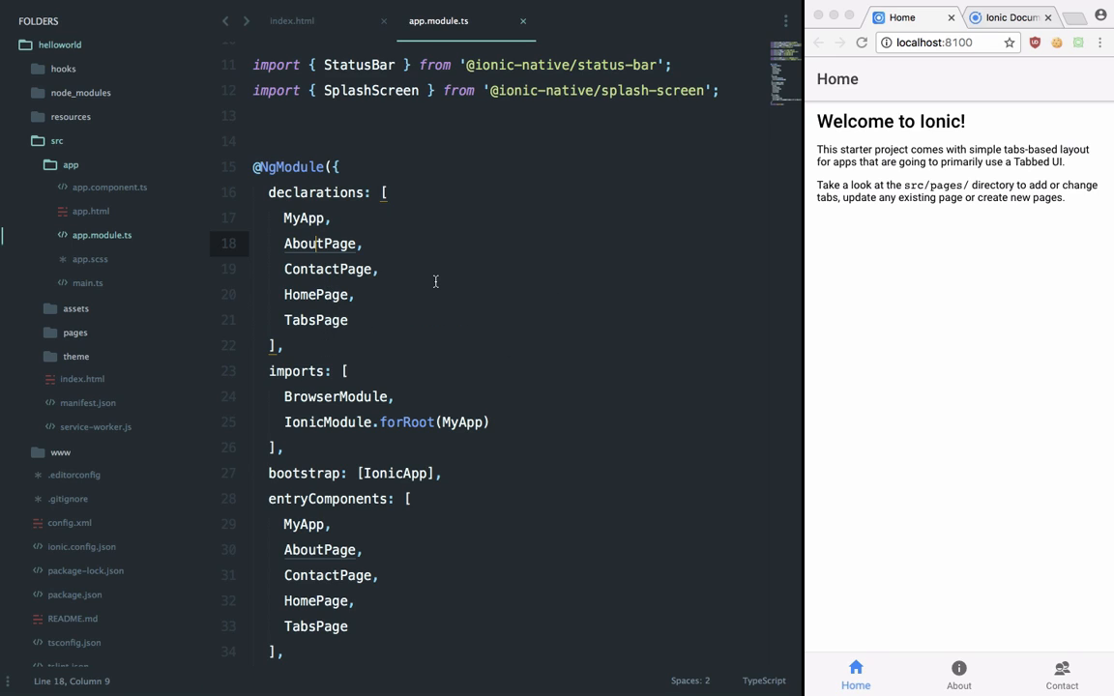
pyautogui.click(356, 269)
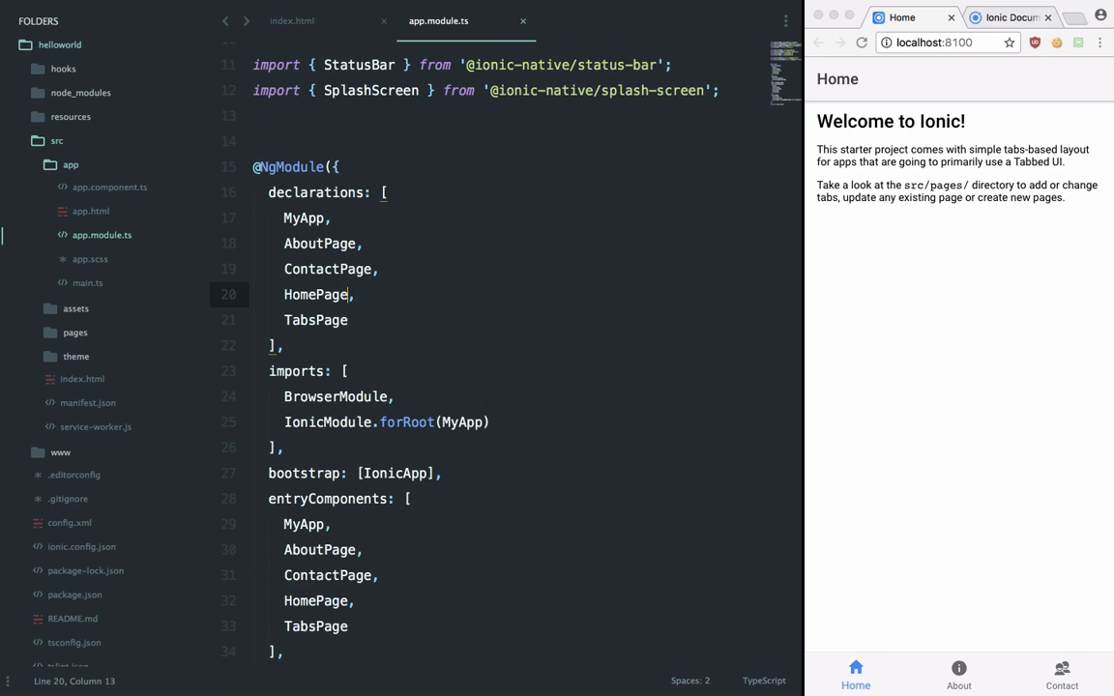
pyautogui.doubleClick(332, 294)
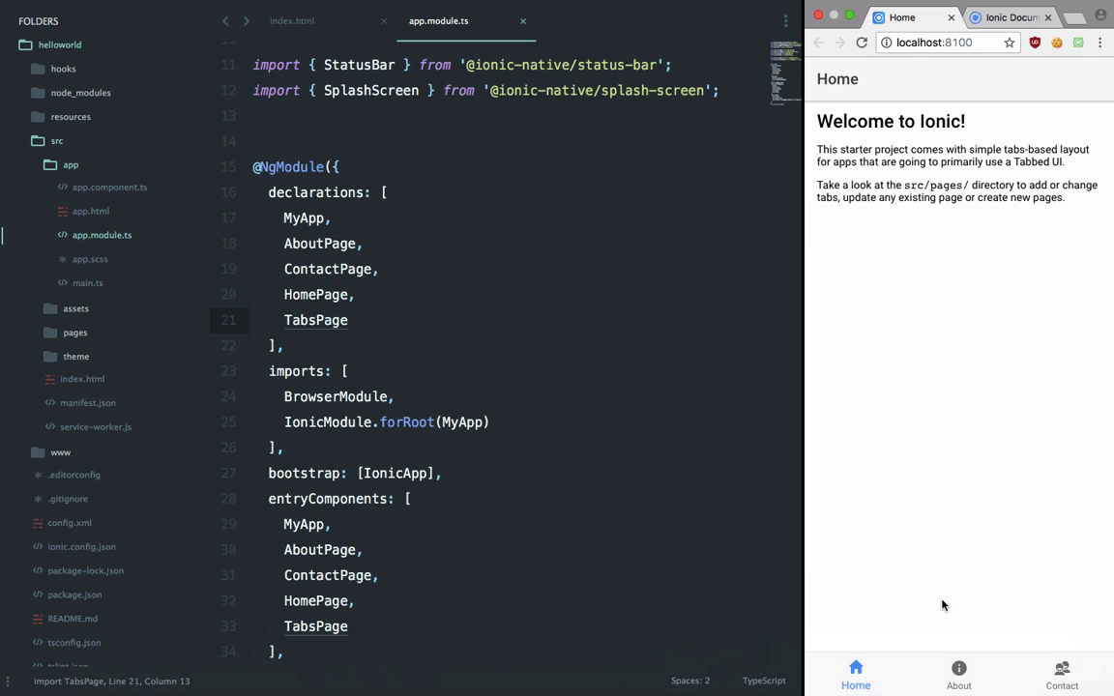
pyautogui.click(1059, 673)
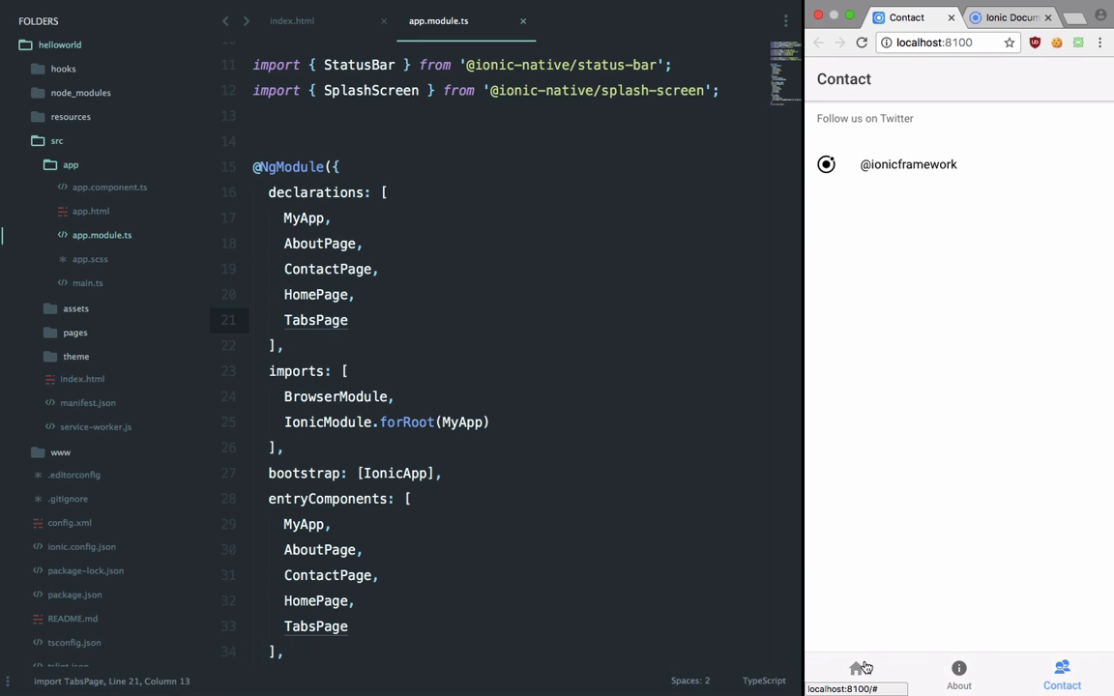
pyautogui.click(854, 673)
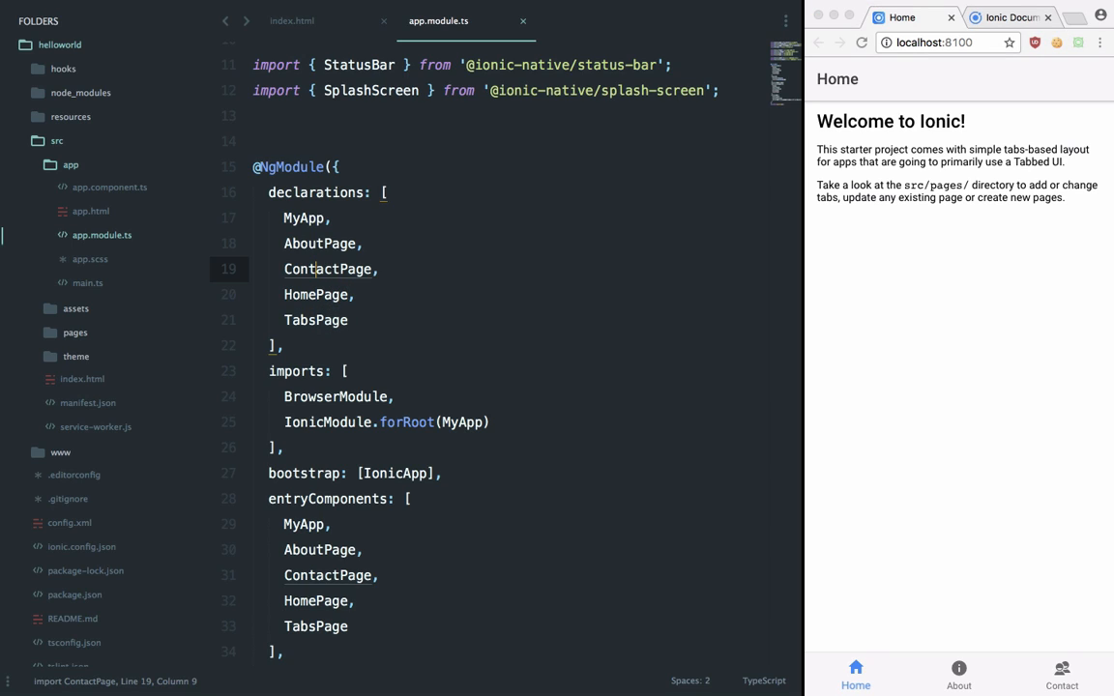
pyautogui.doubleClick(356, 269)
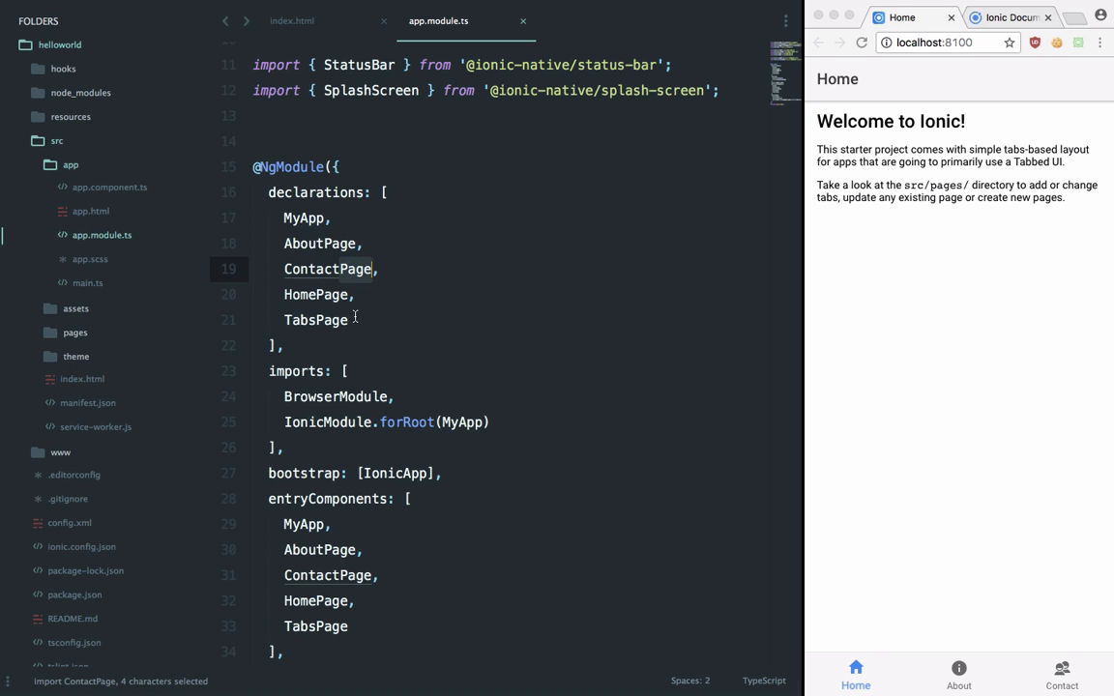
# Step: Read the NgModule config, highlighting MyApp in forRoot, IonicApp in bootstrap and the entryComponents pages
pyautogui.scroll(-3)
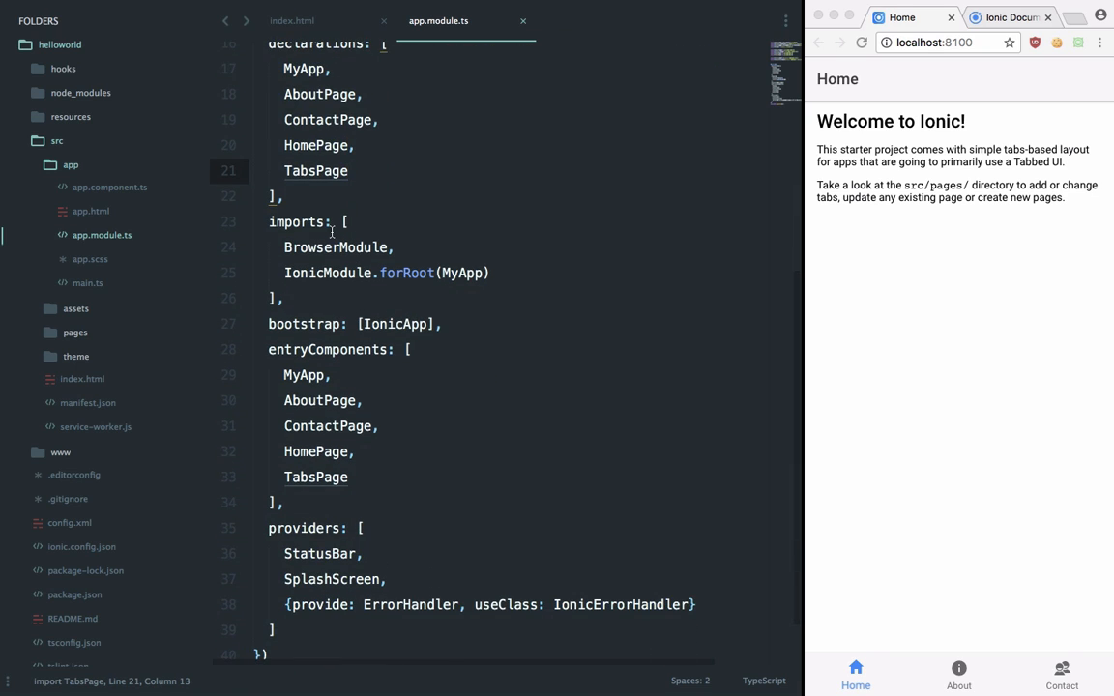
pyautogui.doubleClick(335, 247)
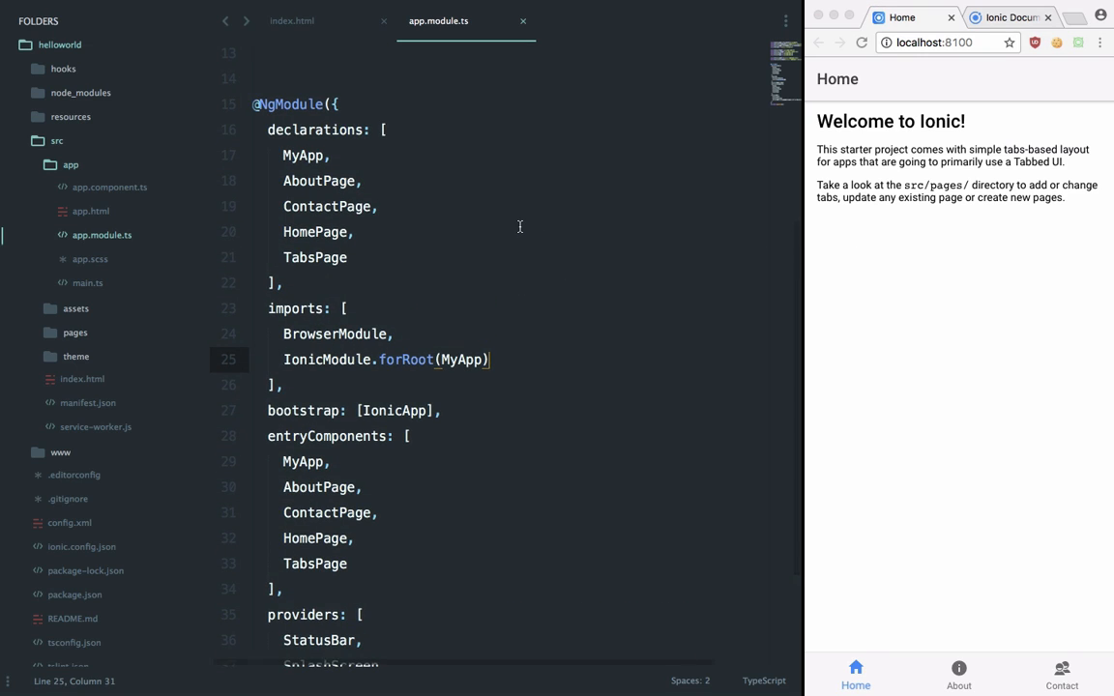
pyautogui.scroll(-3)
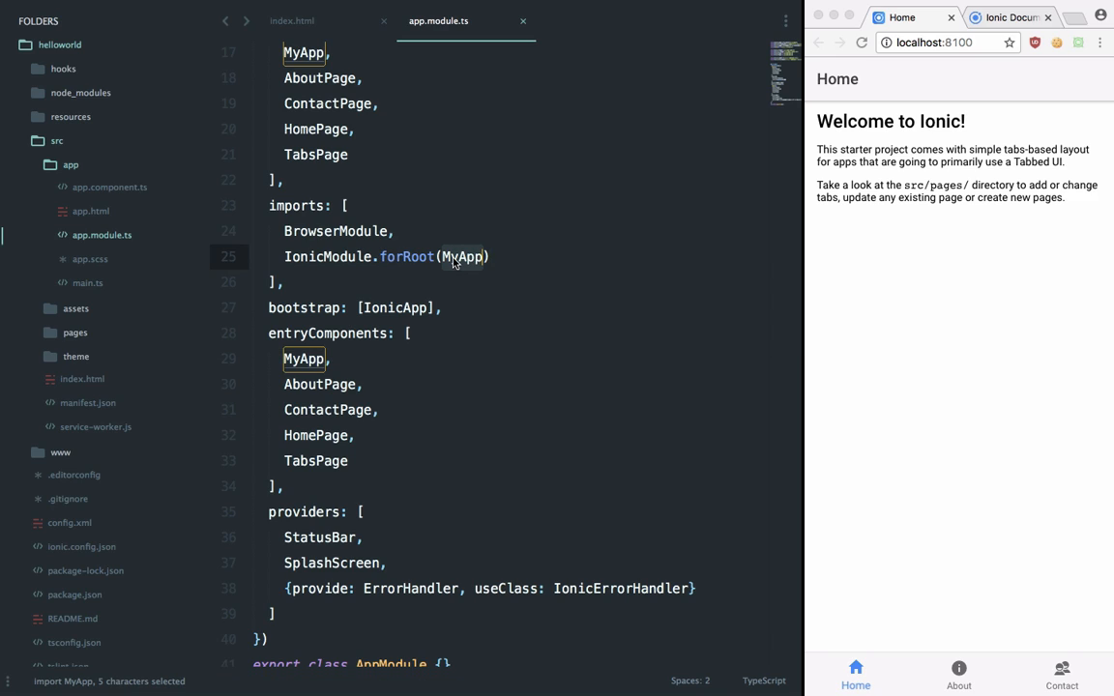
pyautogui.moveTo(569, 163)
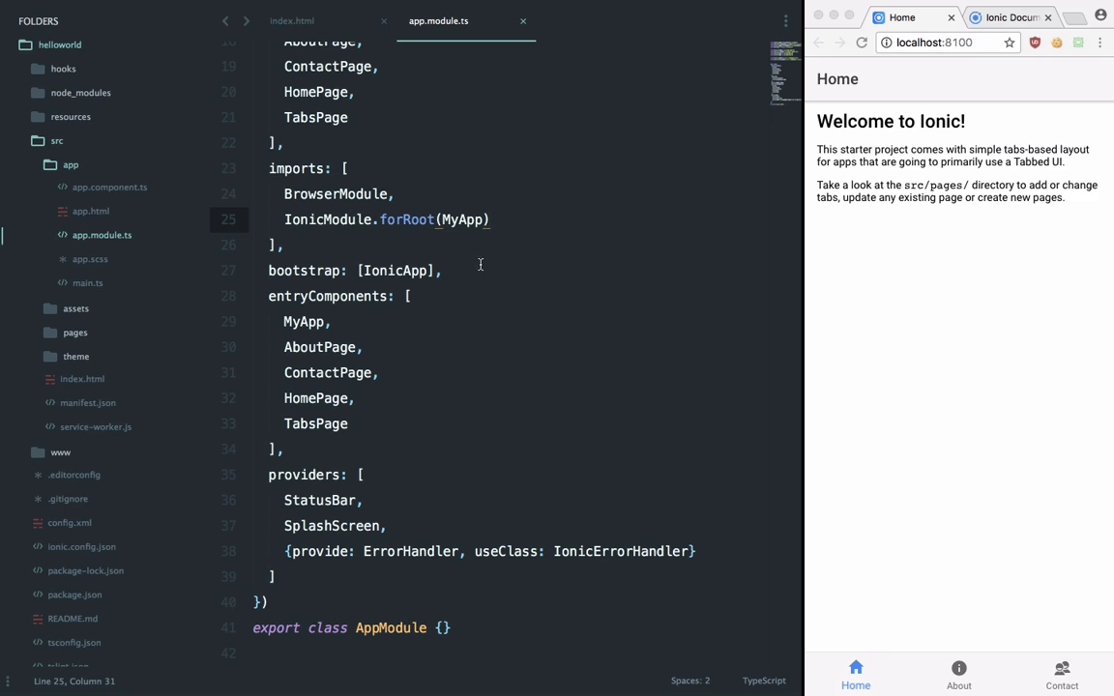
pyautogui.doubleClick(394, 270)
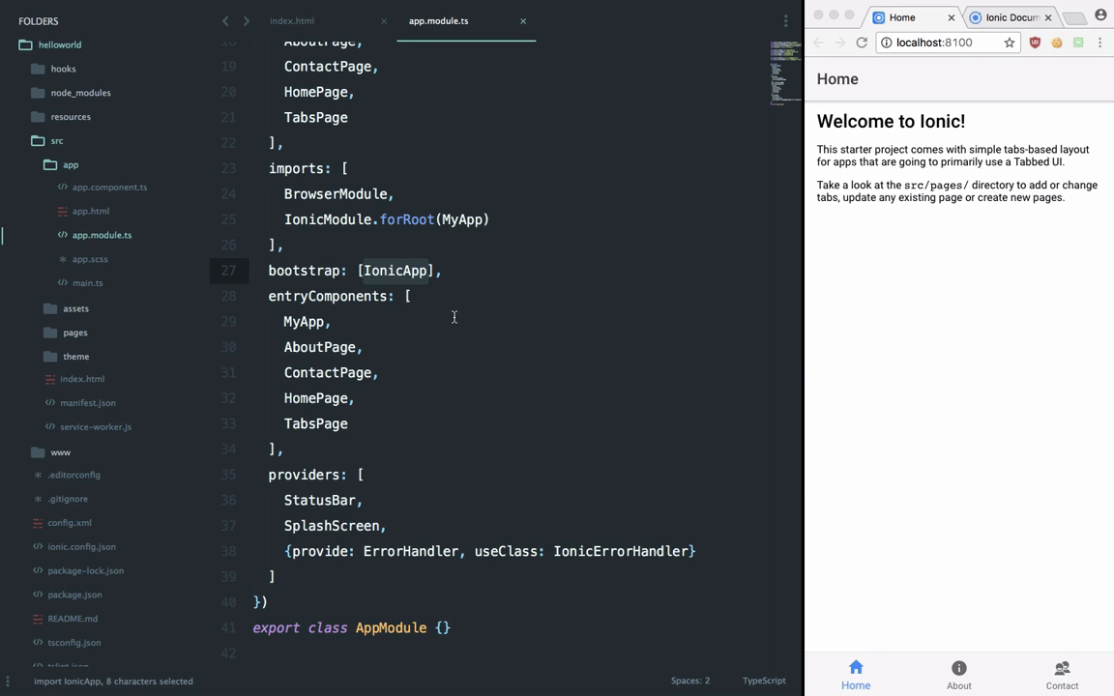
pyautogui.moveTo(282, 348); pyautogui.dragTo(348, 424)
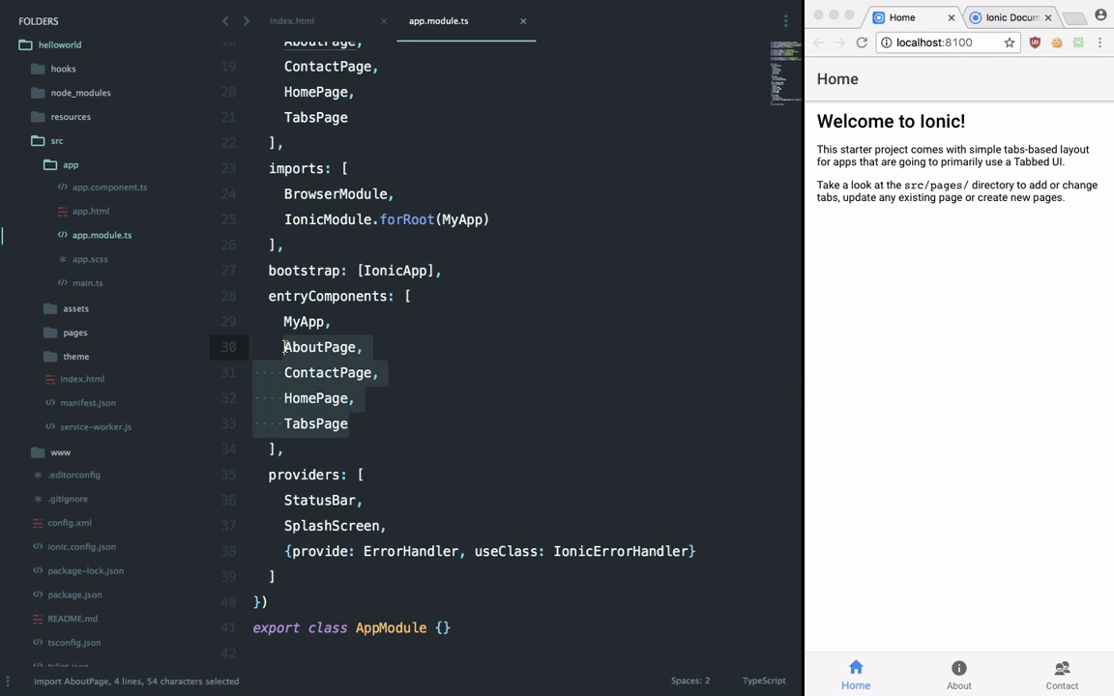
pyautogui.click(359, 423)
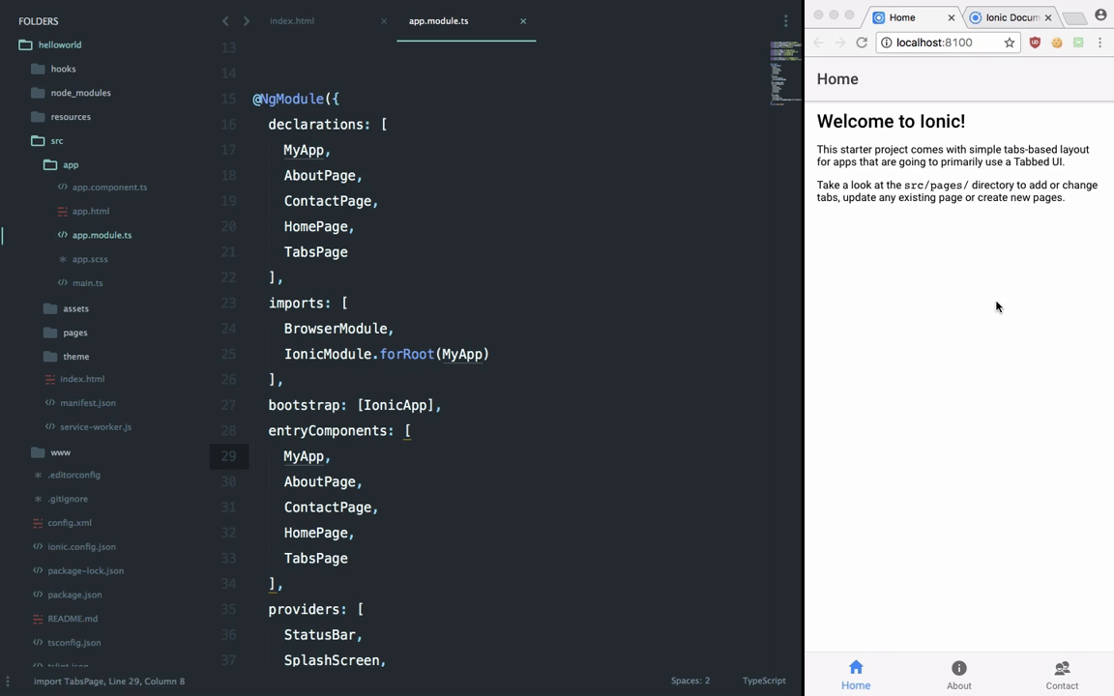
# Step: Toggle the running app between About and Home, then highlight the declarations and entryComponents page lists
pyautogui.click(959, 673)
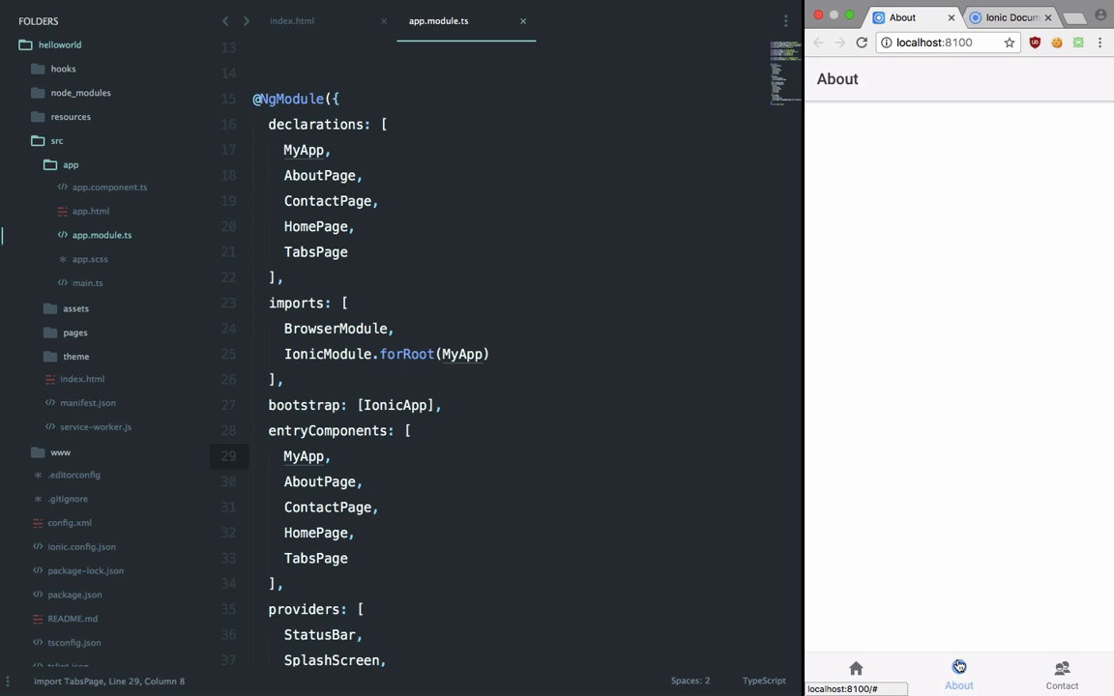
pyautogui.click(959, 673)
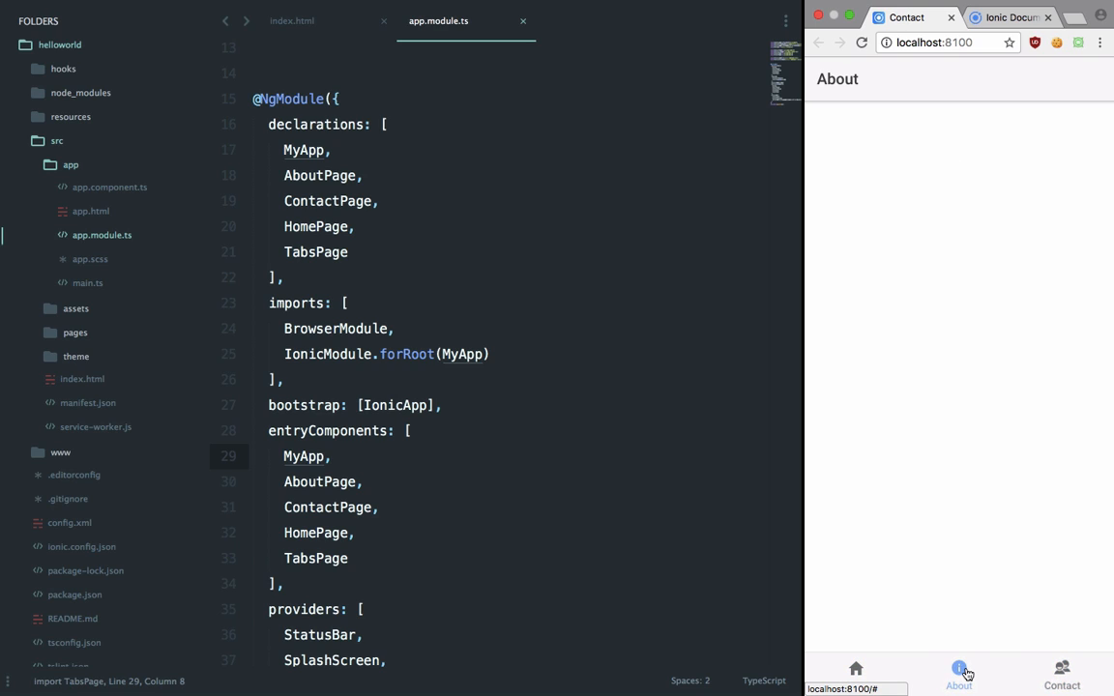
pyautogui.click(855, 673)
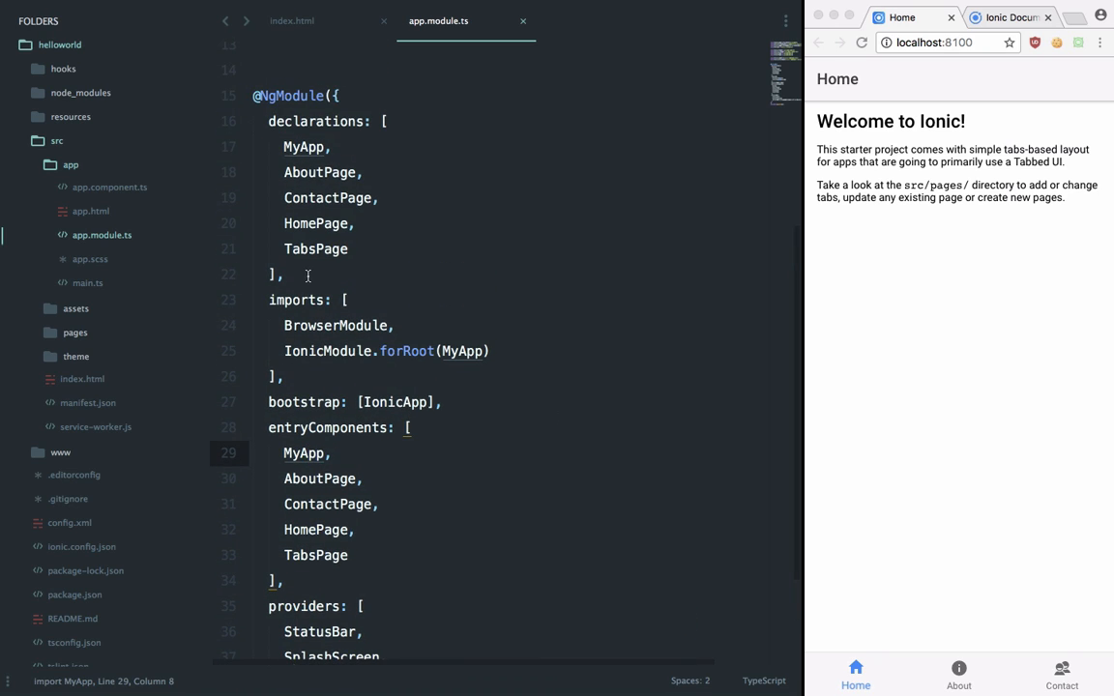
pyautogui.moveTo(267, 120); pyautogui.dragTo(283, 274)
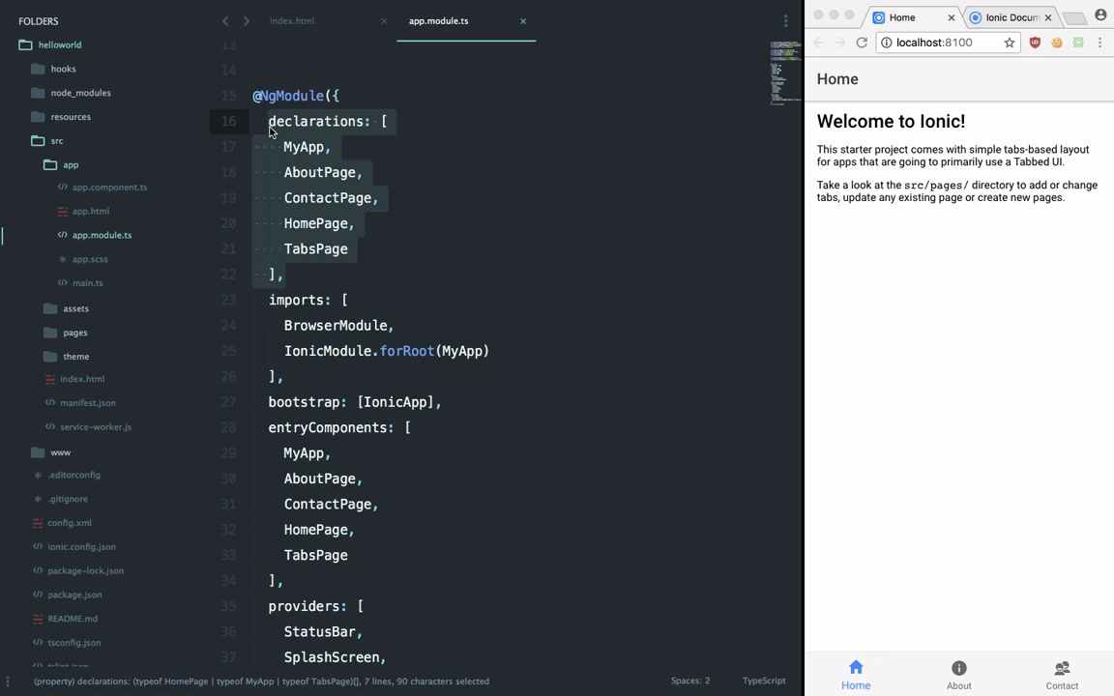
pyautogui.scroll(-3)
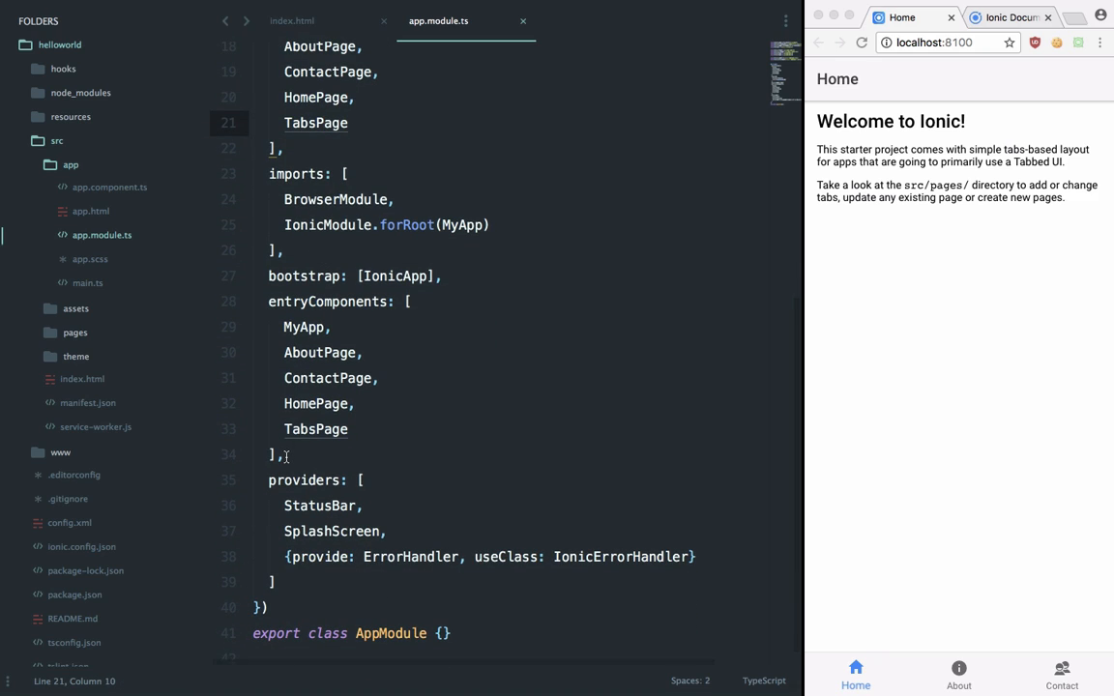
pyautogui.moveTo(283, 327); pyautogui.dragTo(283, 455)
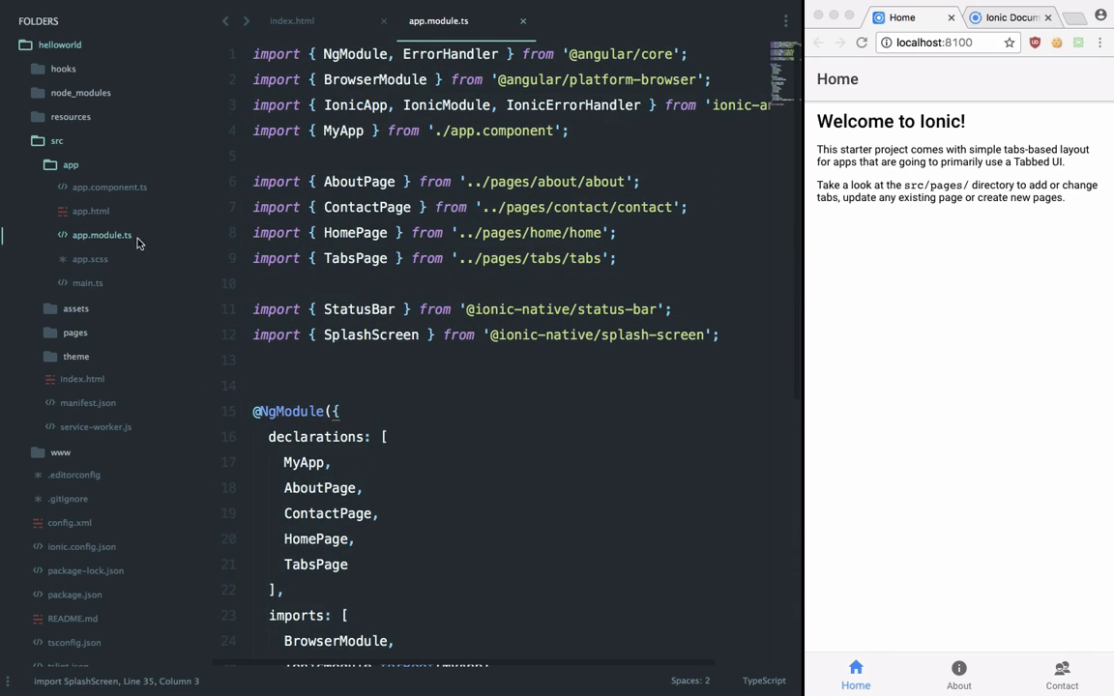
# Step: Trace rootPage = TabsPage in app.component.ts and the ion-nav root binding in app.html, highlighting the MyApp class
pyautogui.click(108, 185)
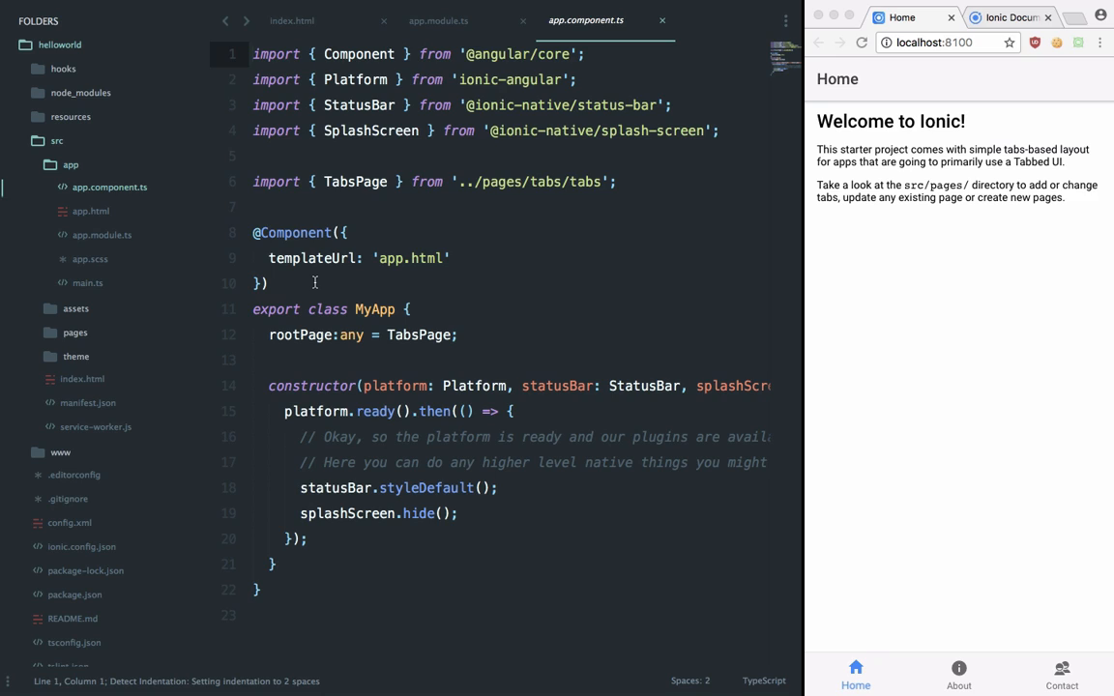
pyautogui.doubleClick(416, 334)
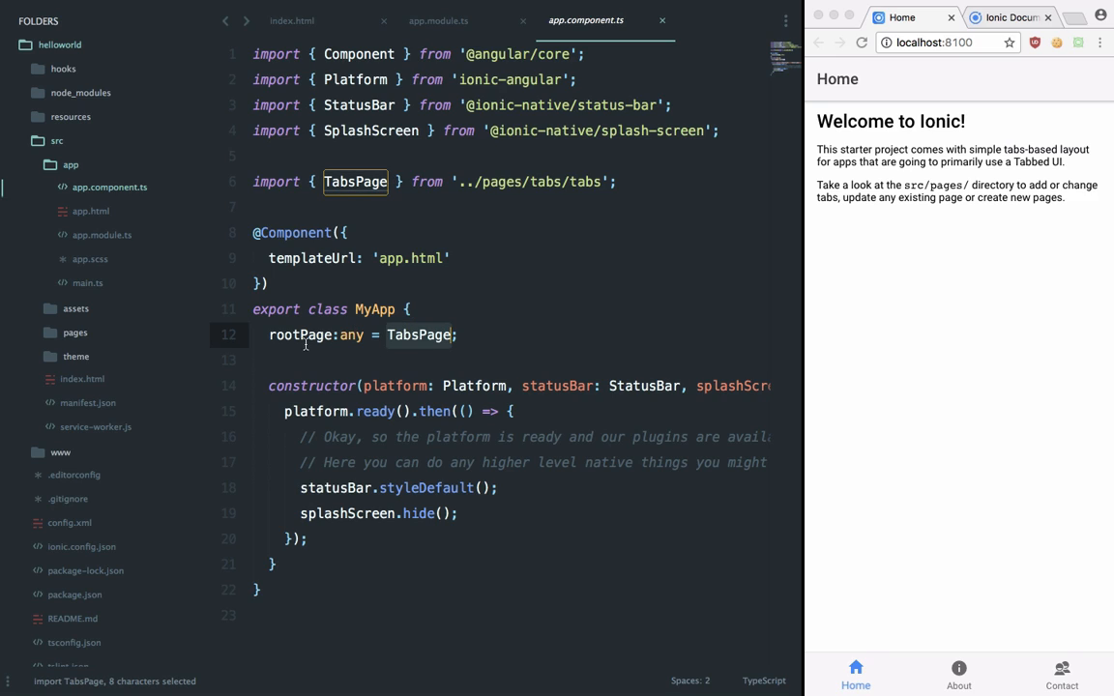
pyautogui.click(90, 211)
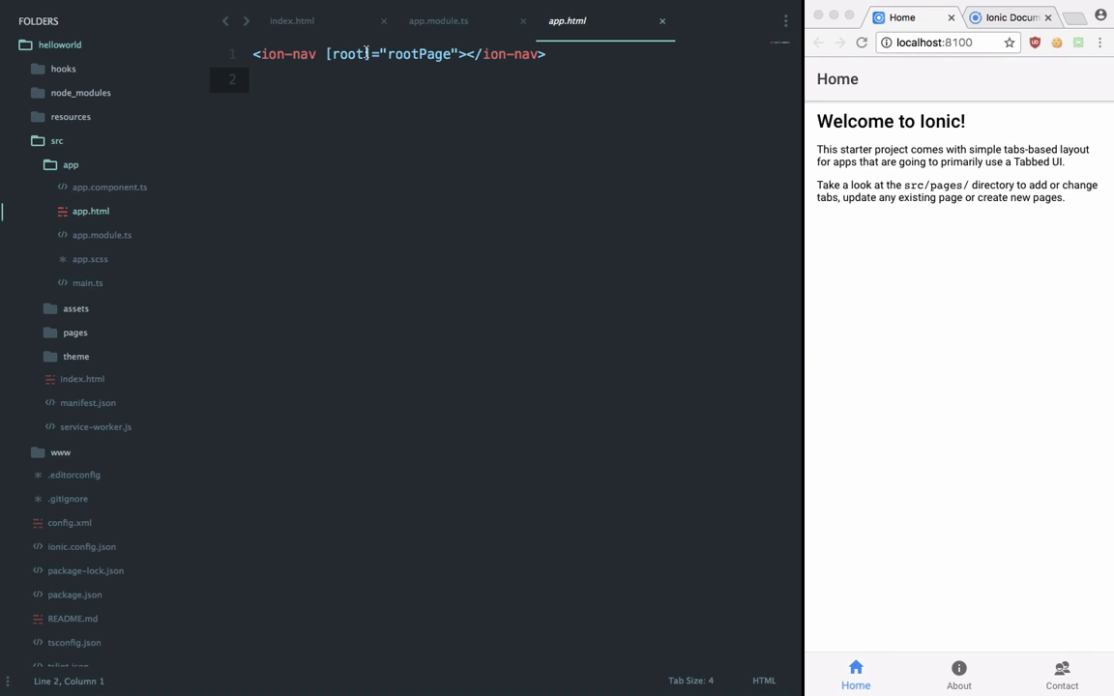
pyautogui.doubleClick(344, 55)
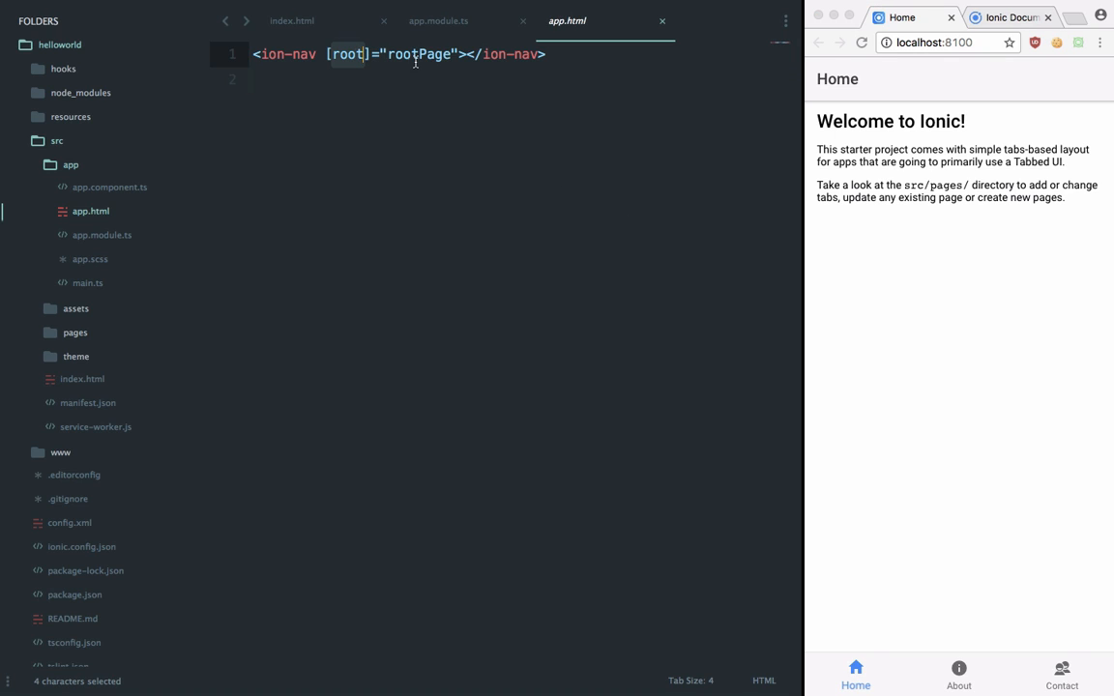
pyautogui.click(437, 20)
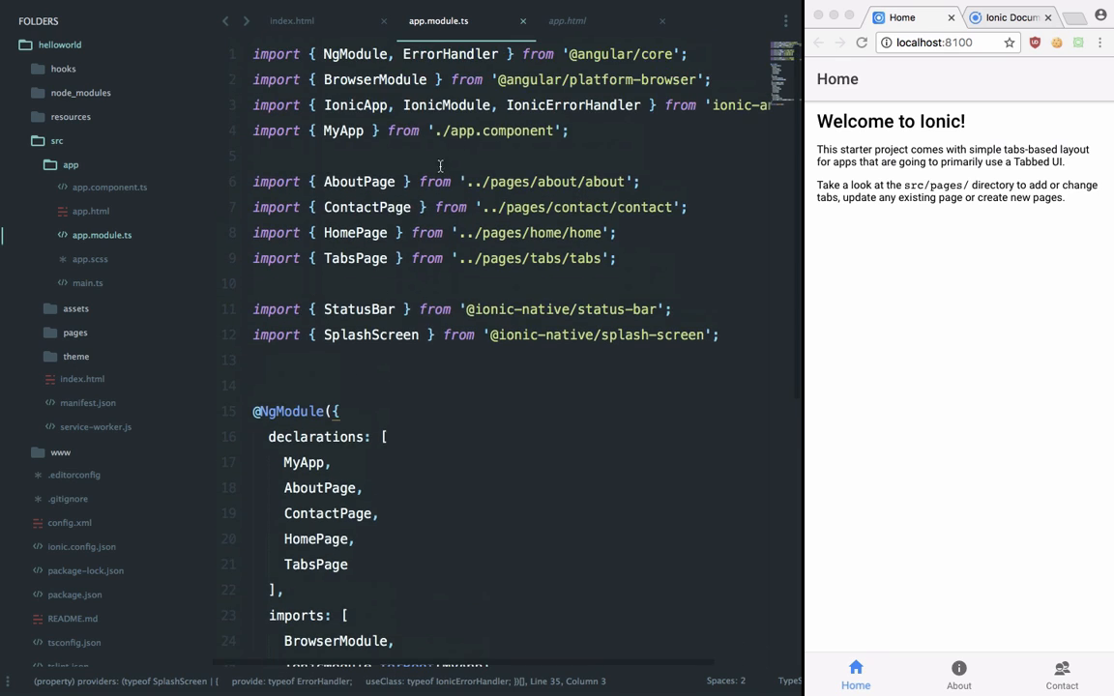
pyautogui.click(290, 20)
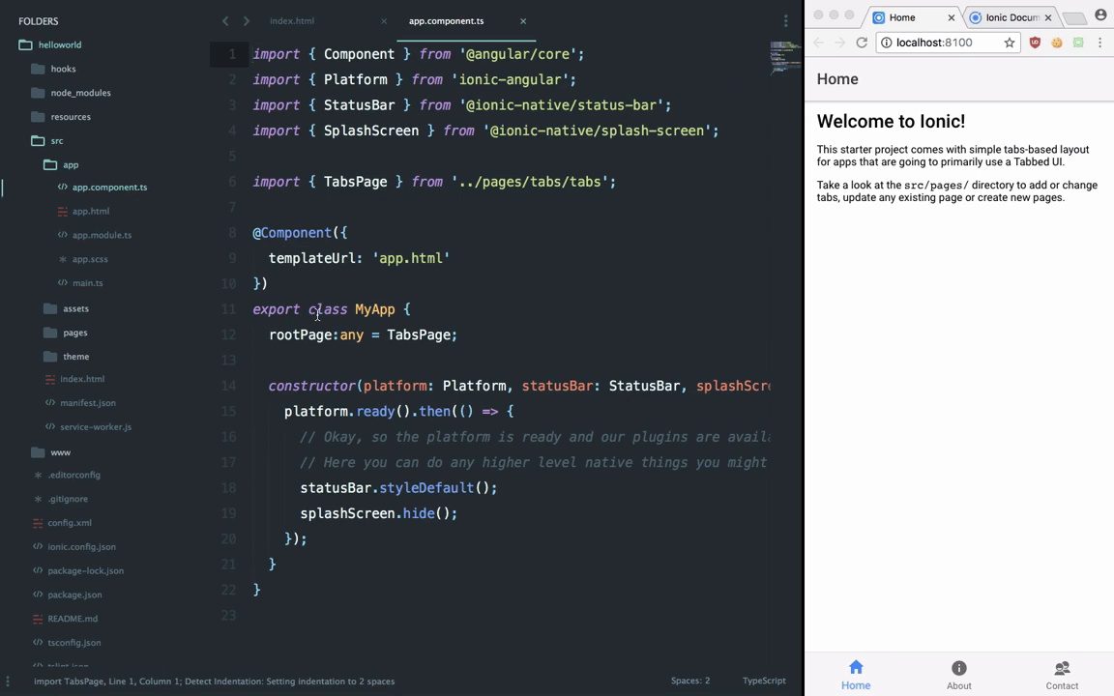
pyautogui.doubleClick(328, 309)
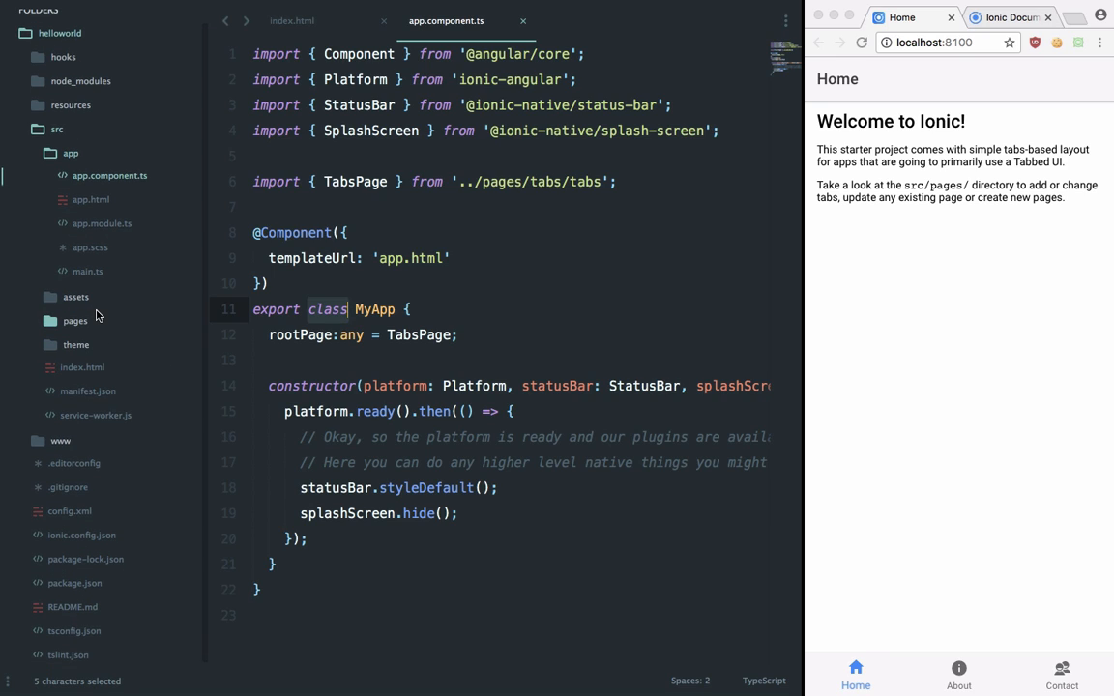
# Step: Expand the pages folder and bring up tabs.html with its Home, About and Contact tabs
pyautogui.click(74, 321)
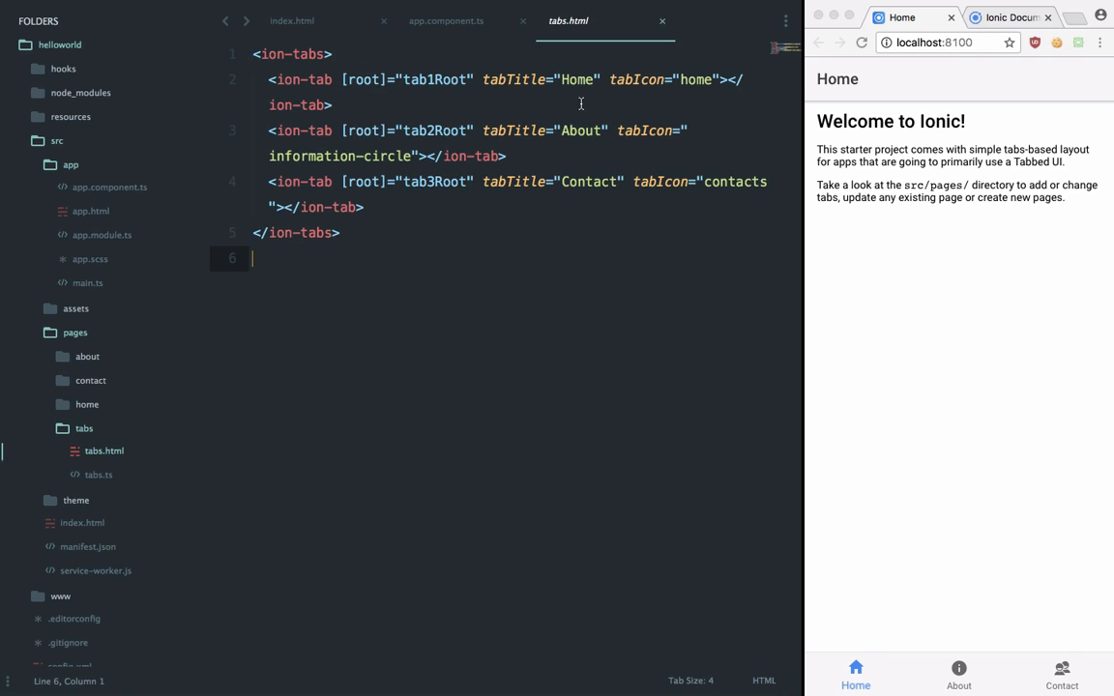
pyautogui.moveTo(569, 135)
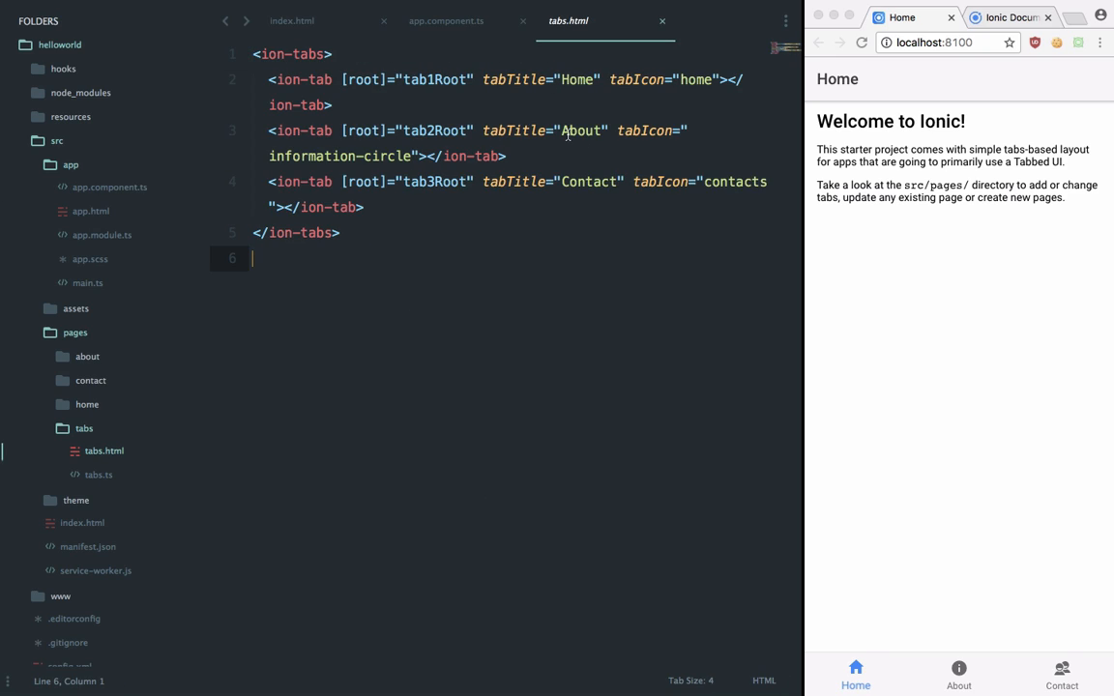
pyautogui.click(445, 19)
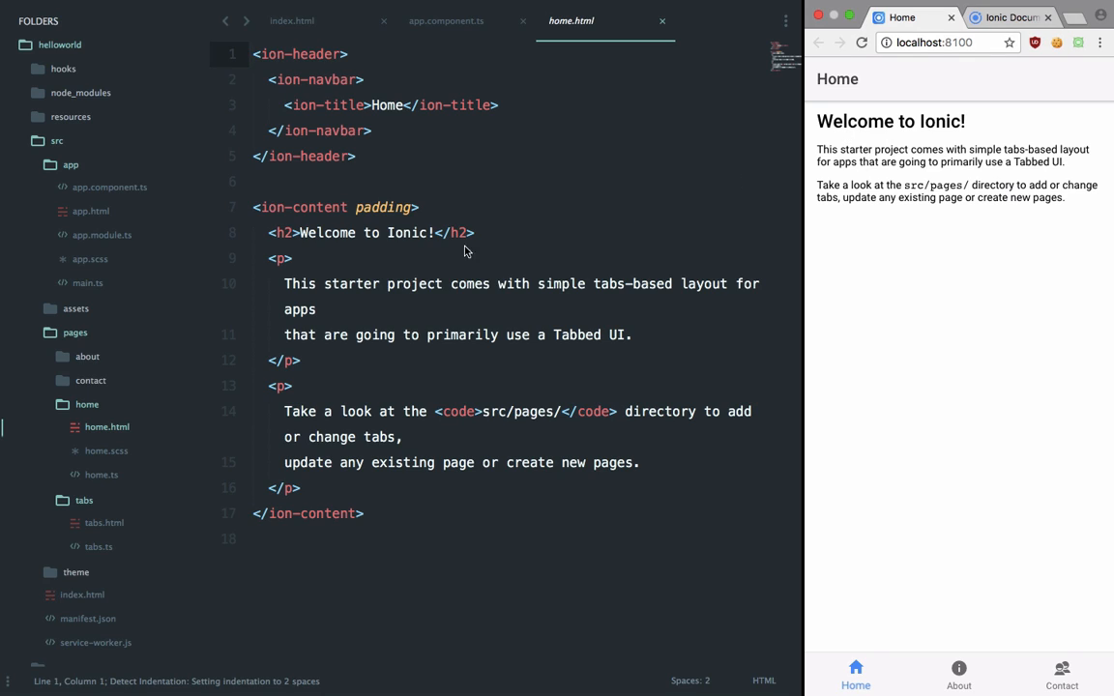
pyautogui.moveTo(447, 252)
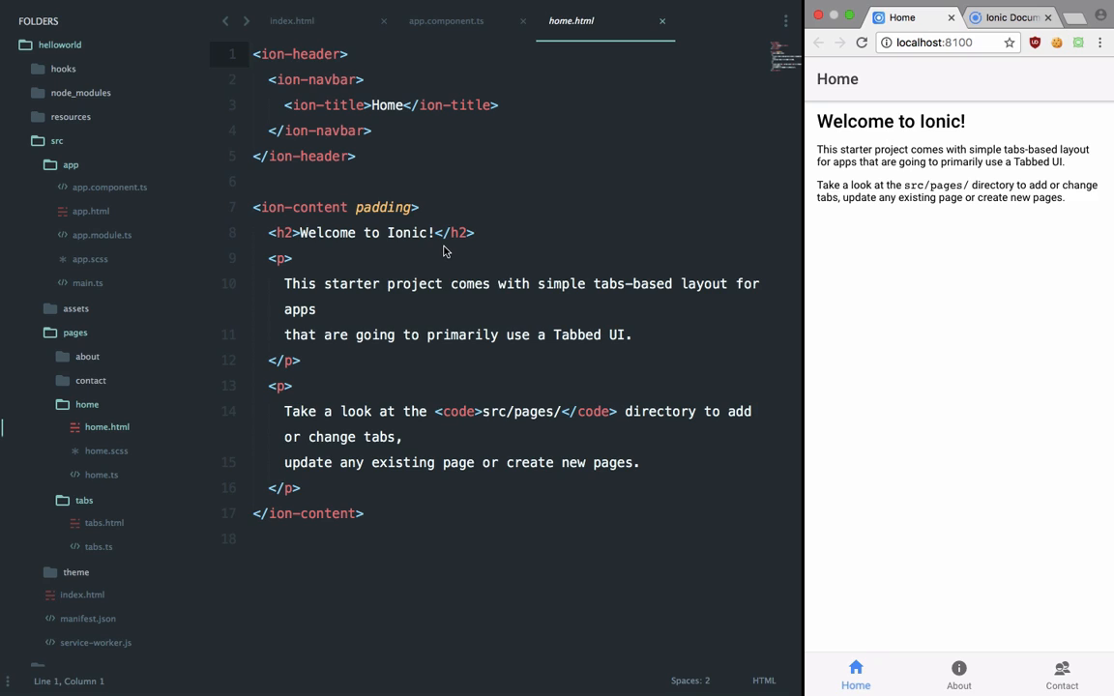
# Step: Change the heading to 'Welcome to Ionic v3!' and the first paragraph to 'This is gonna be awesome.'
pyautogui.doubleClick(406, 232)
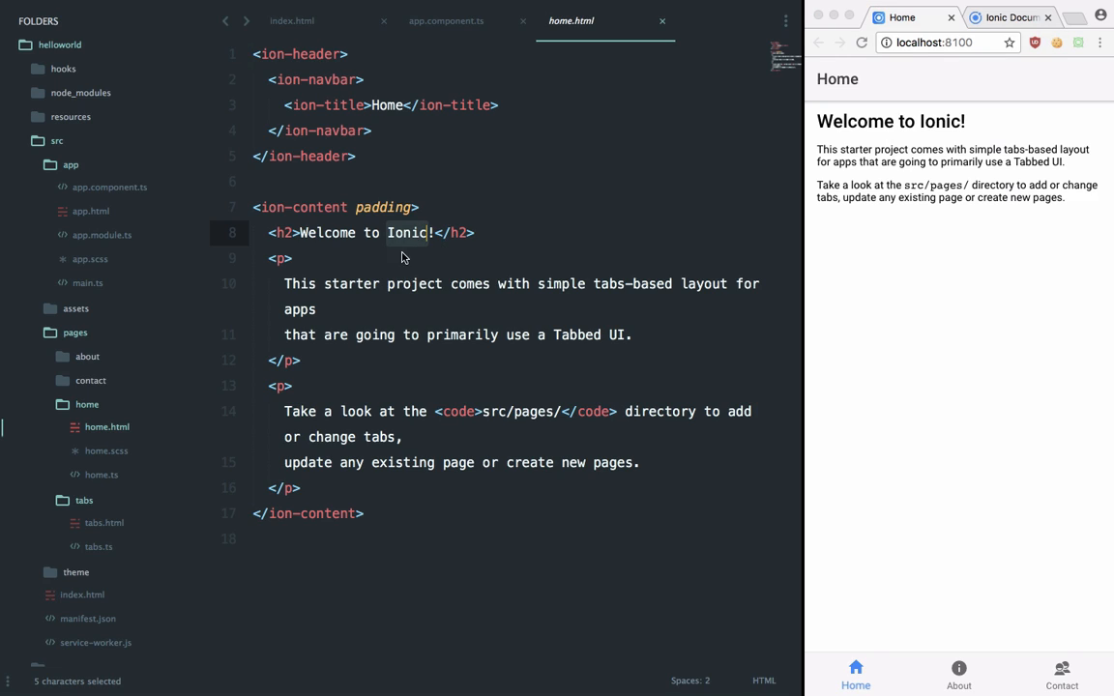
pyautogui.click(421, 232)
pyautogui.write(' v3')
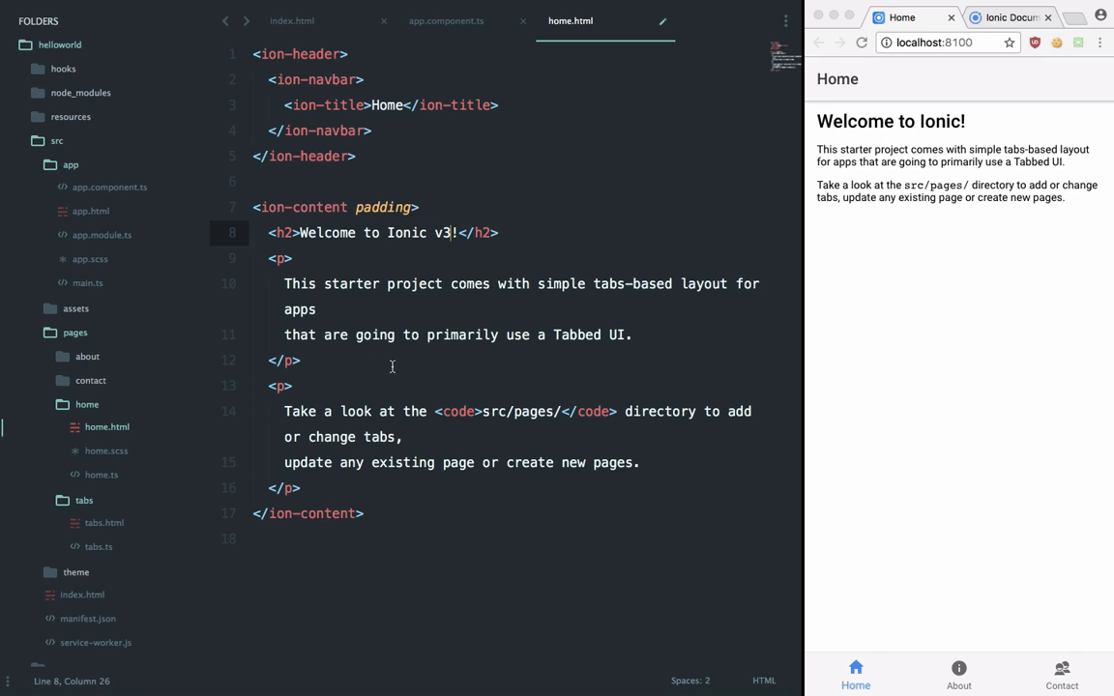
pyautogui.click(635, 335)
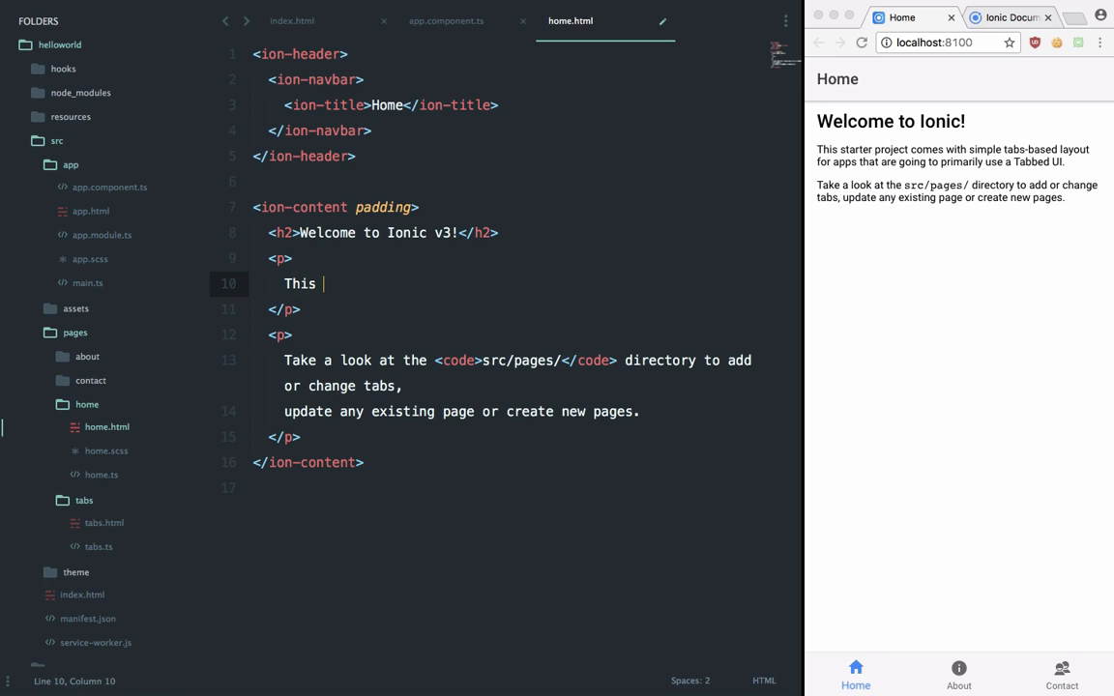
pyautogui.write('is gonna be')
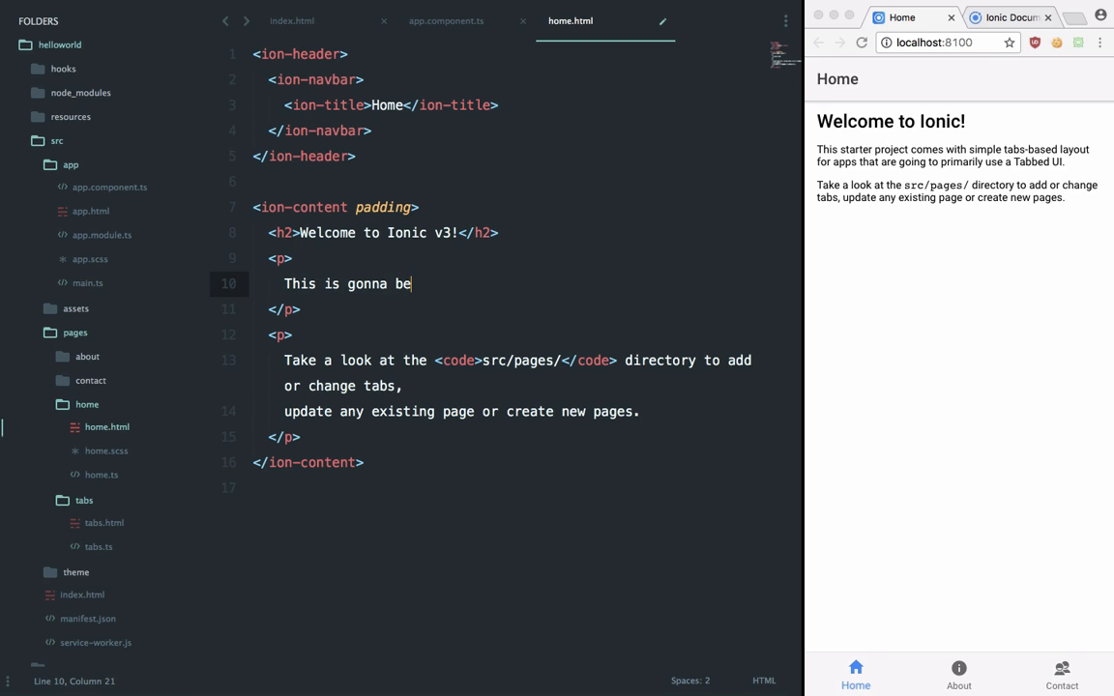
pyautogui.write('awesome.')
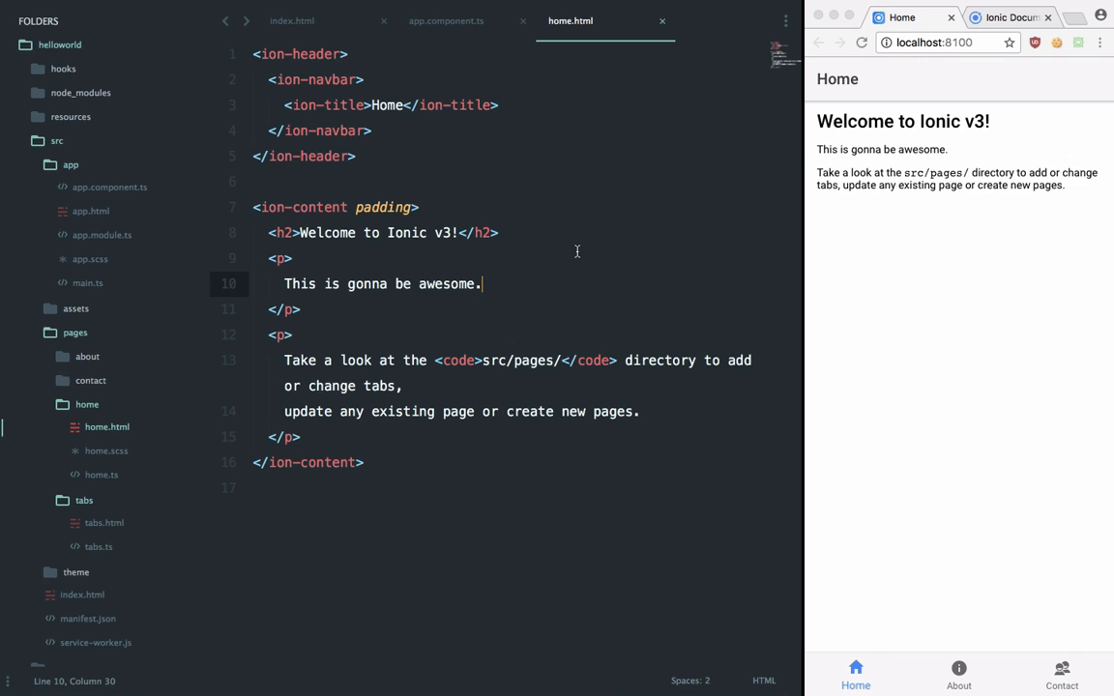
pyautogui.moveTo(541, 292)
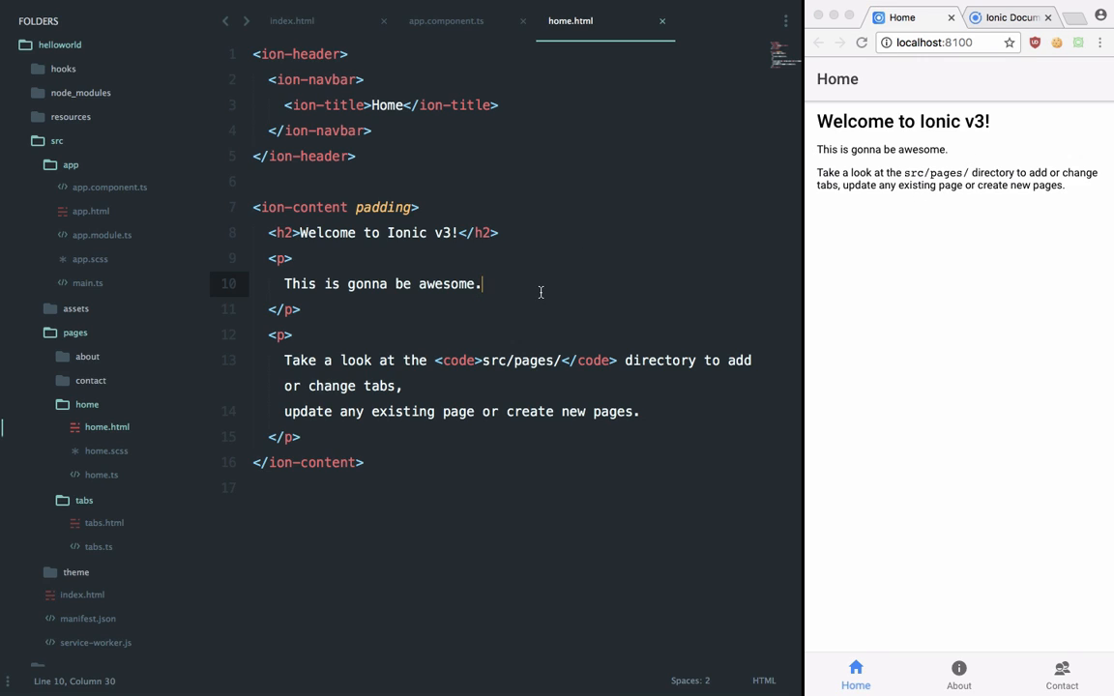
pyautogui.moveTo(444, 317)
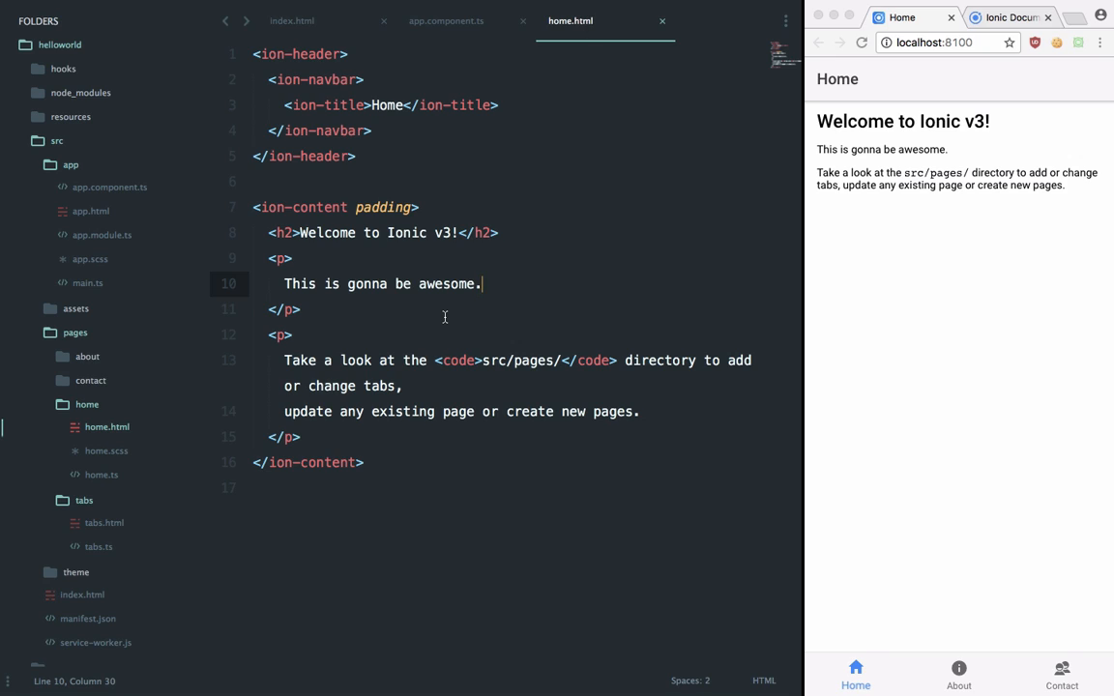
pyautogui.moveTo(603, 252)
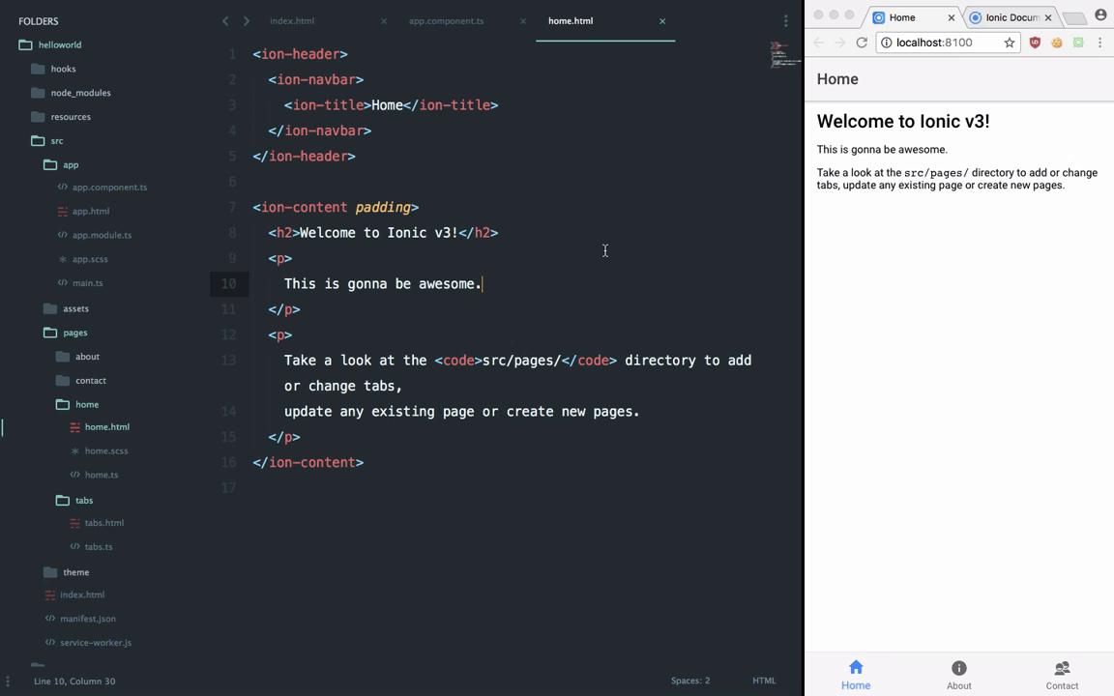
pyautogui.moveTo(112, 168)
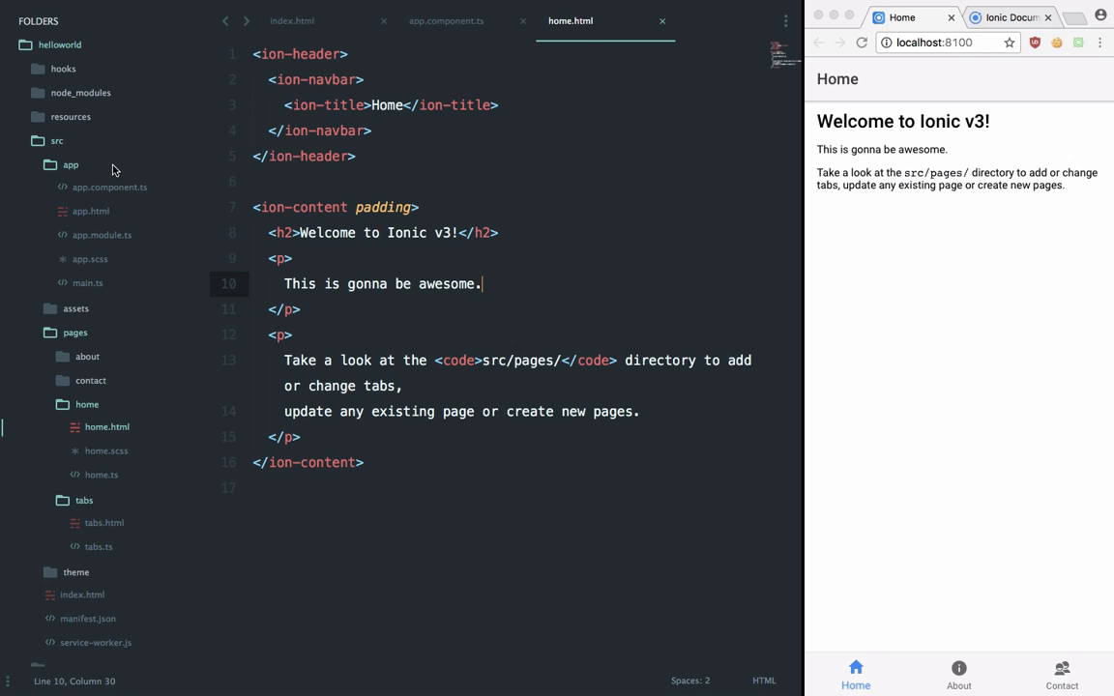
# Step: Collapse the app and home folders in the sidebar and return focus to the home.html code
pyautogui.click(69, 164)
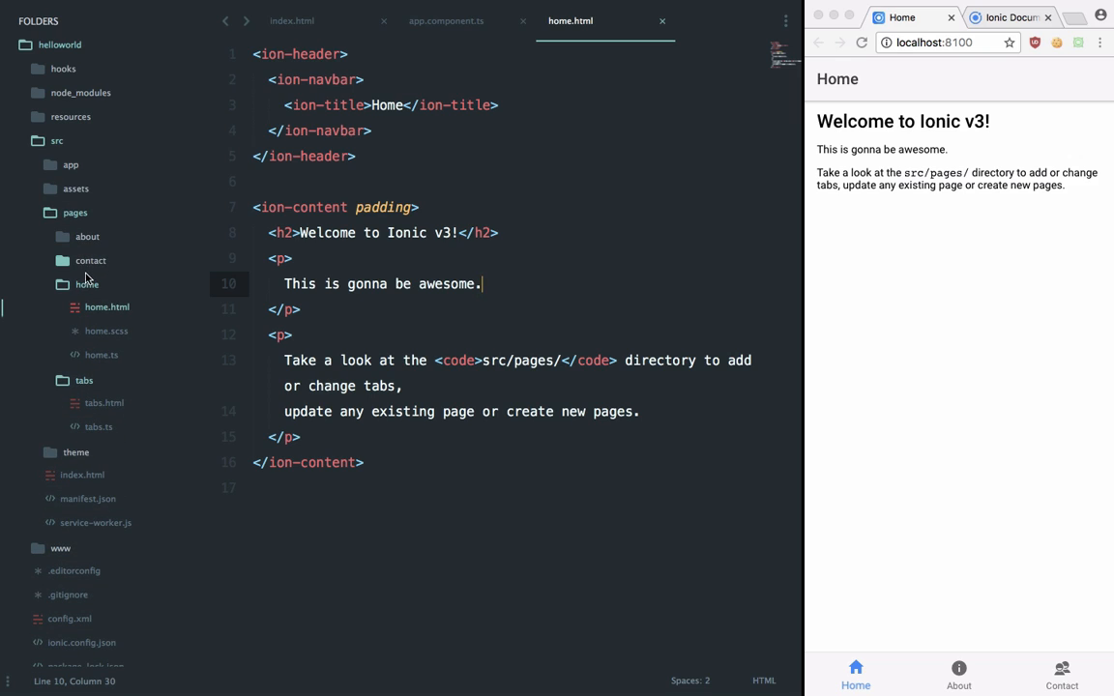
pyautogui.click(87, 284)
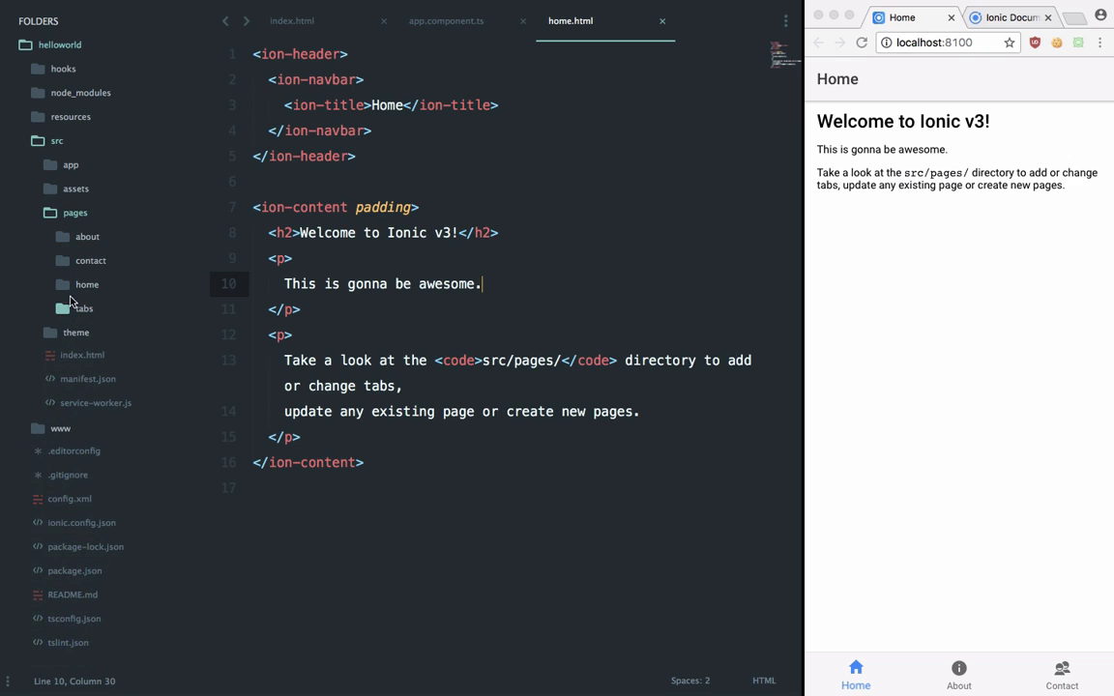
pyautogui.click(284, 259)
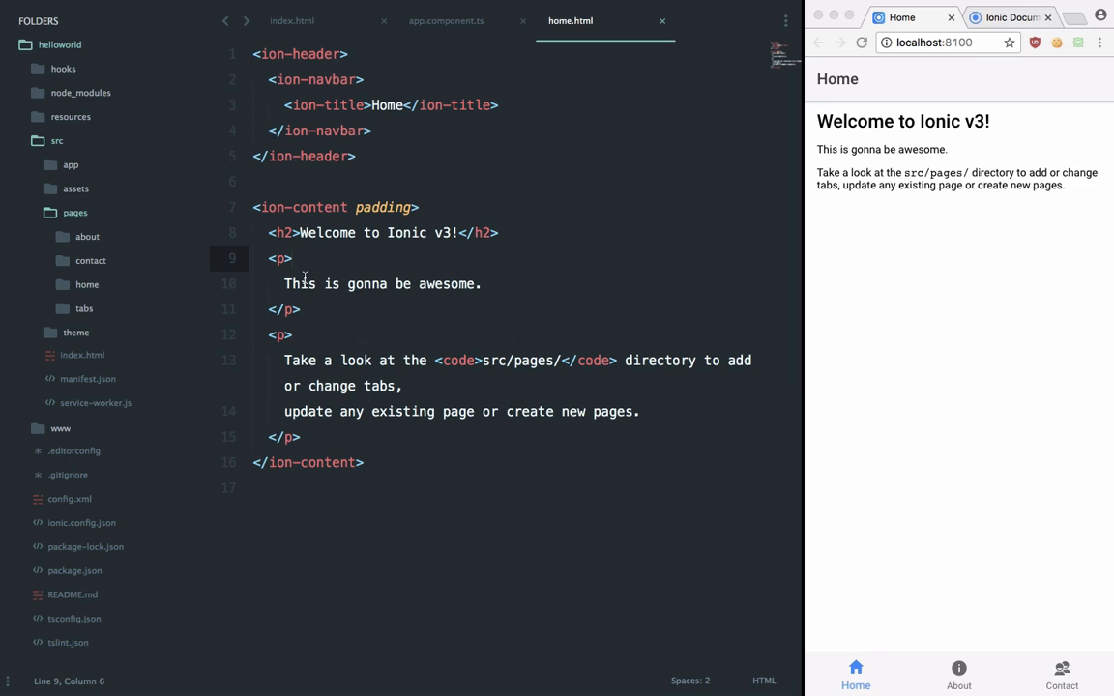